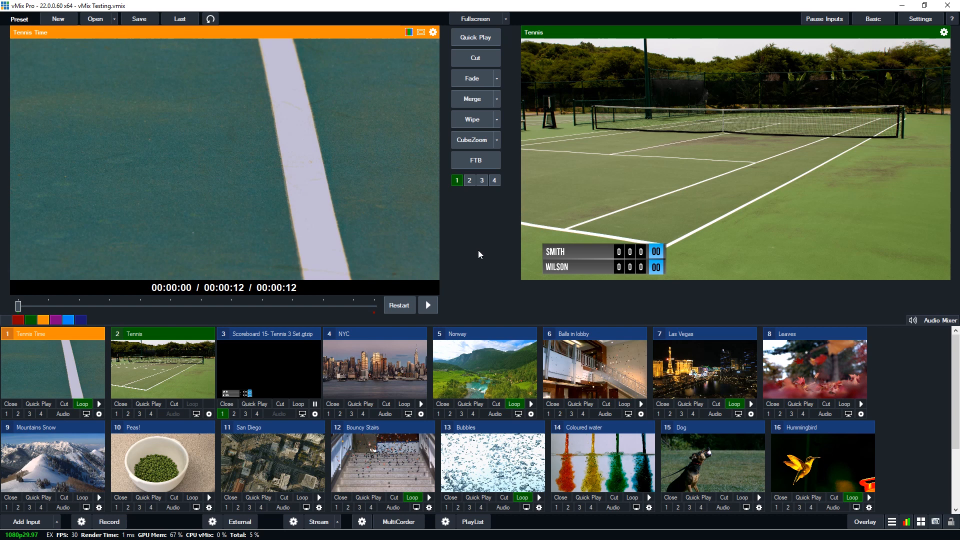
{"action": "mouse_move", "coordinate": [556, 254]}
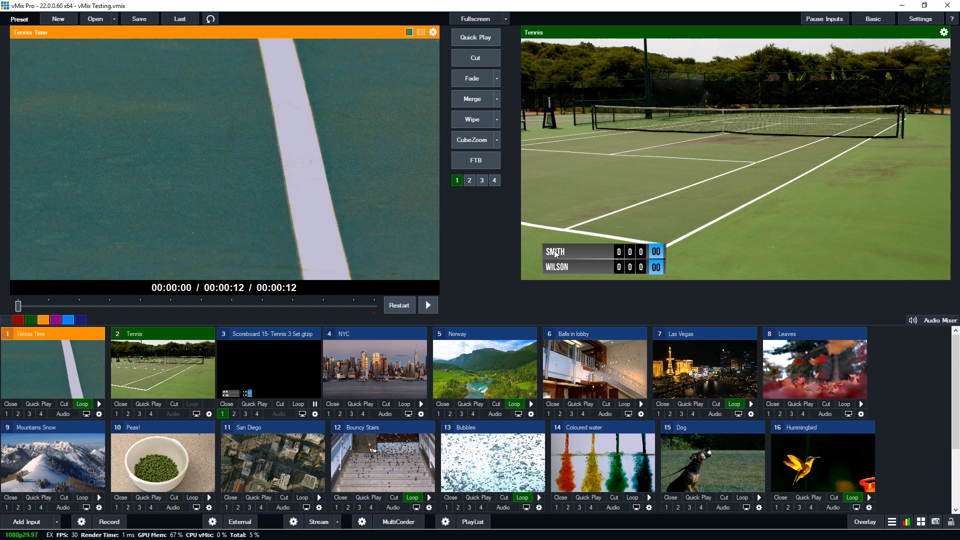
{"action": "mouse_move", "coordinate": [596, 253]}
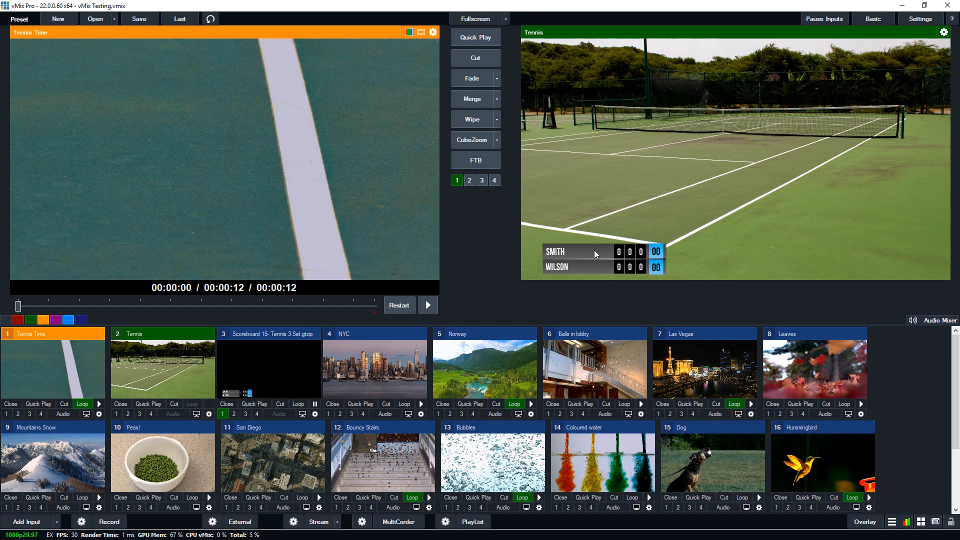
{"action": "mouse_move", "coordinate": [293, 423]}
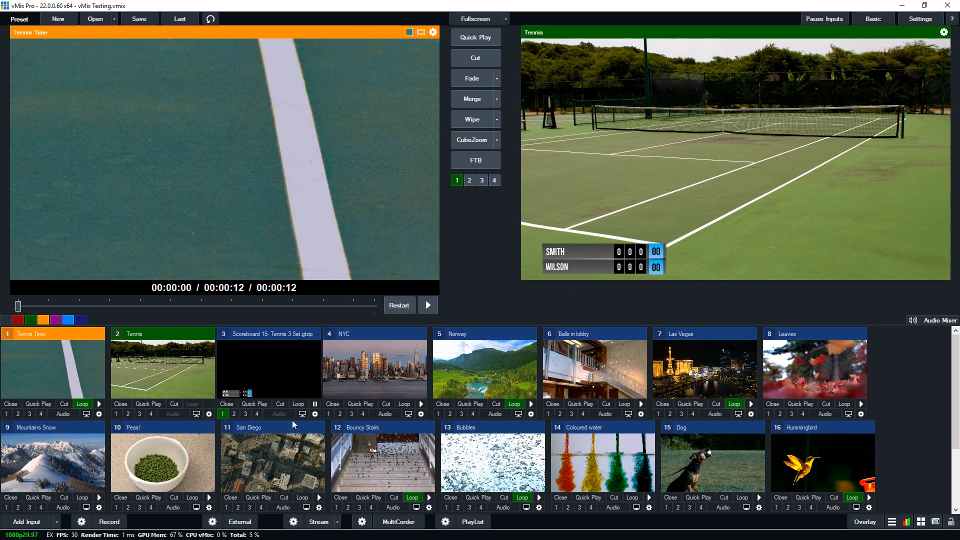
{"action": "mouse_move", "coordinate": [473, 269]}
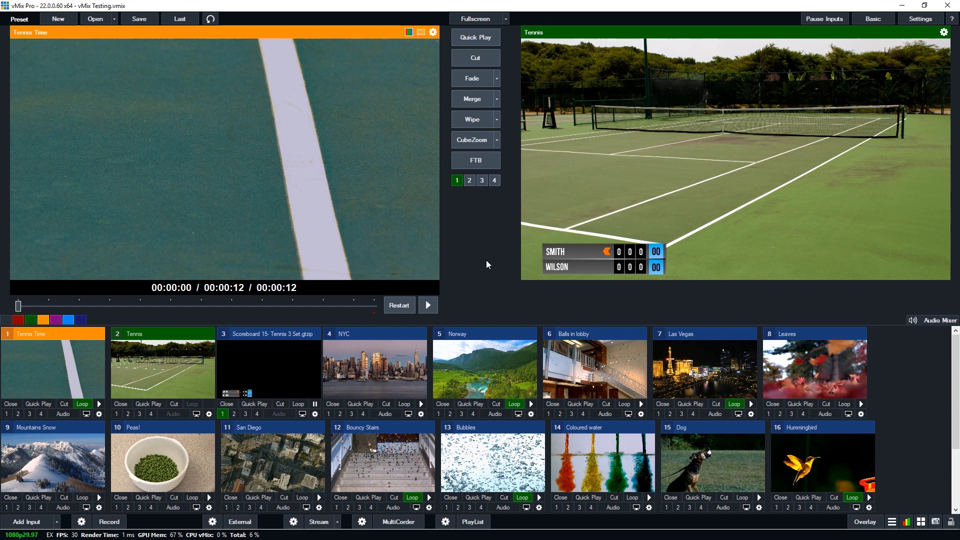
{"action": "mouse_move", "coordinate": [317, 417]}
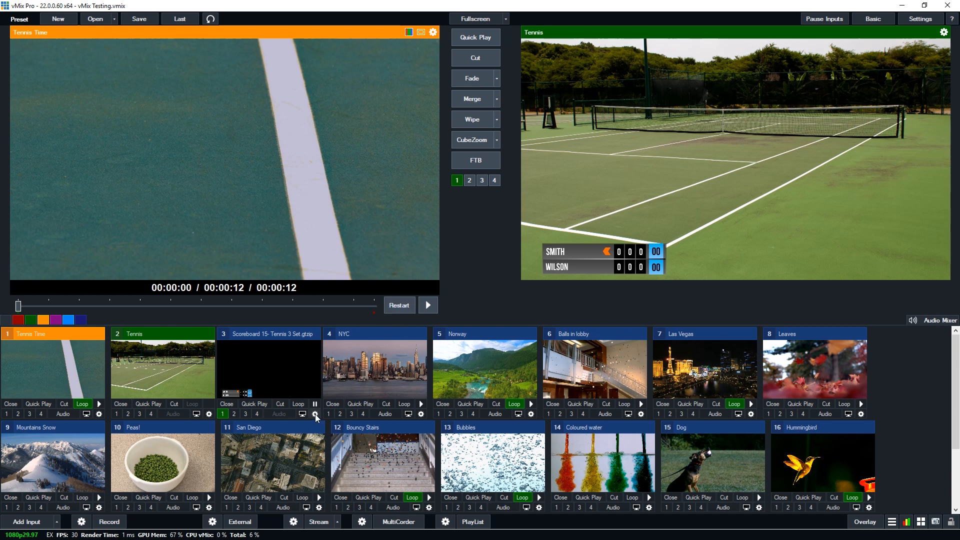
Open the scoreboard input's Title Editor from its gear menu
{"action": "left_click", "coordinate": [318, 414]}
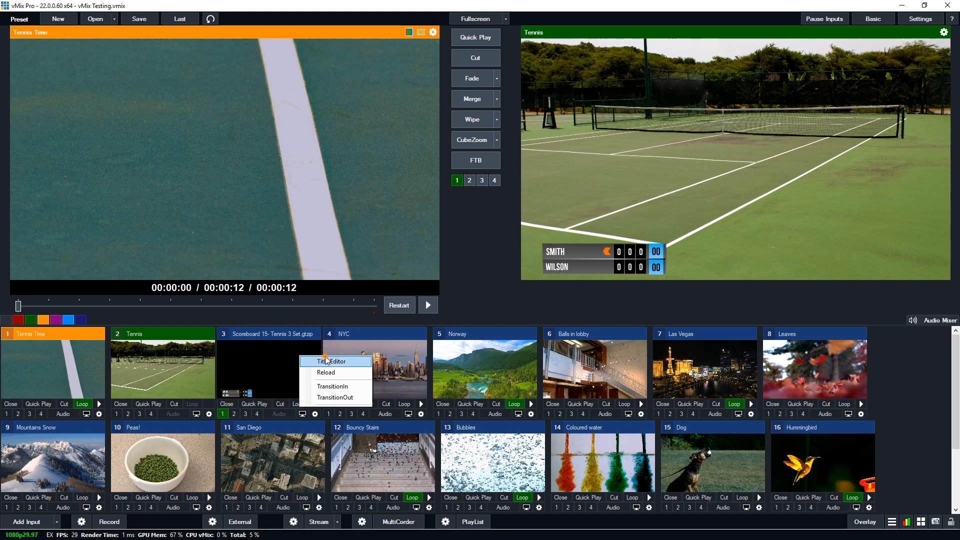
{"action": "left_click", "coordinate": [328, 361]}
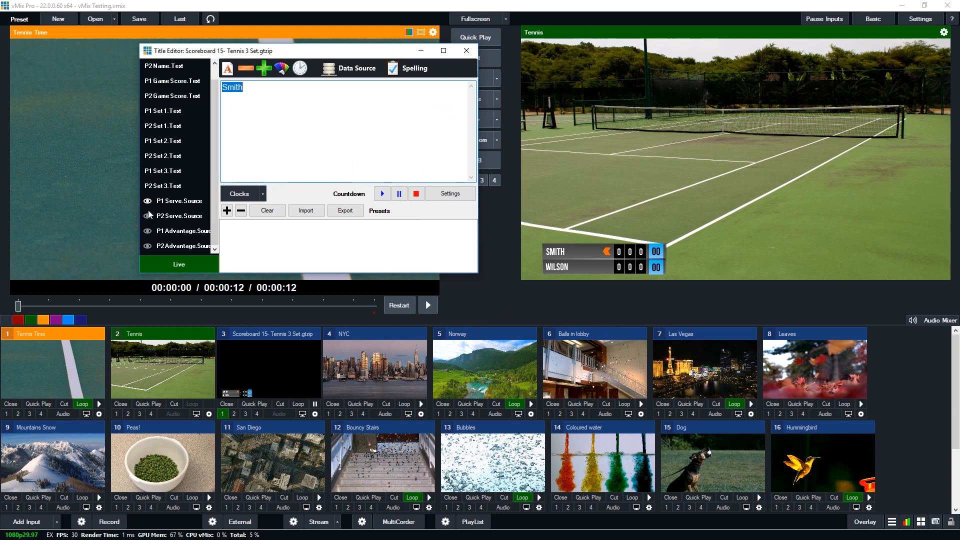
{"action": "mouse_move", "coordinate": [171, 187]}
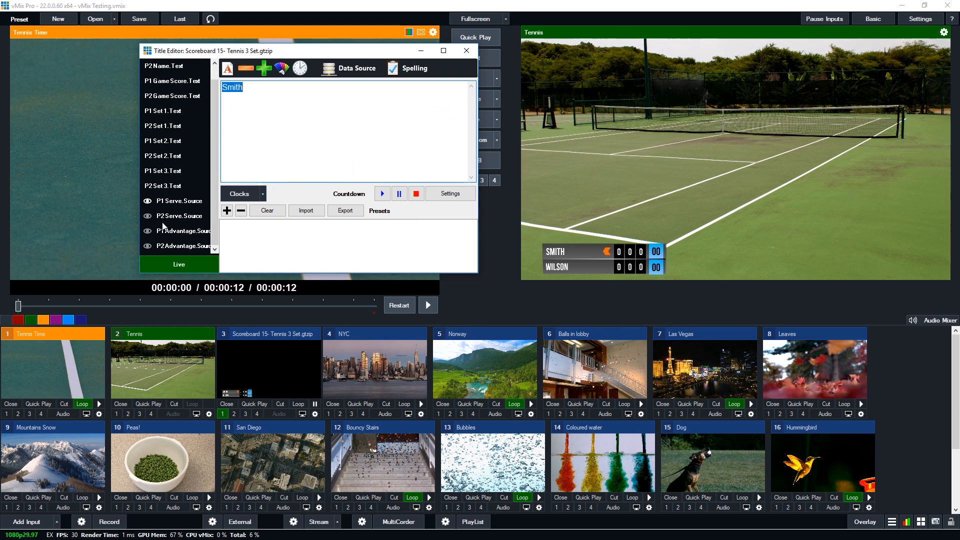
{"action": "mouse_move", "coordinate": [147, 214]}
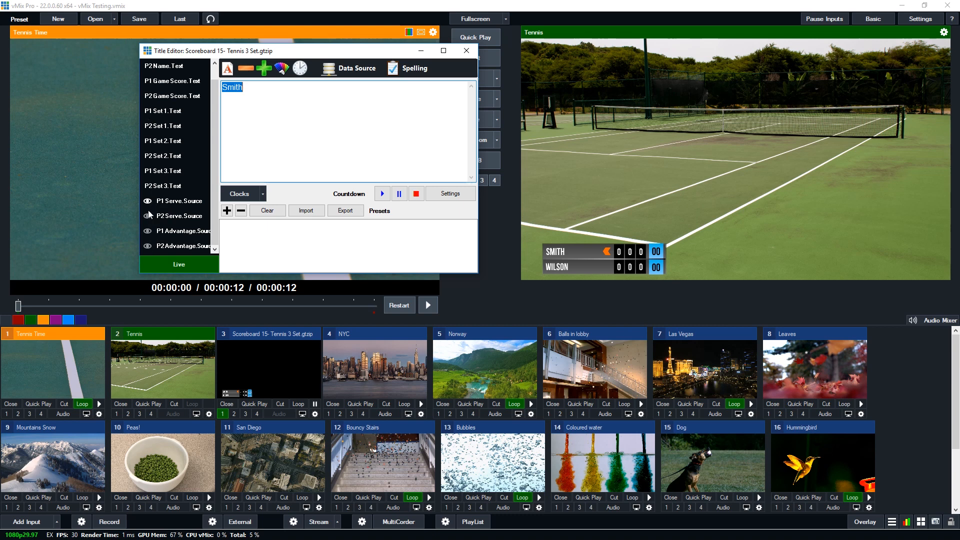
Toggle the P1 and P2 advantage badges and serve arrows with the eye icons, leaving all hidden
{"action": "left_click", "coordinate": [178, 231]}
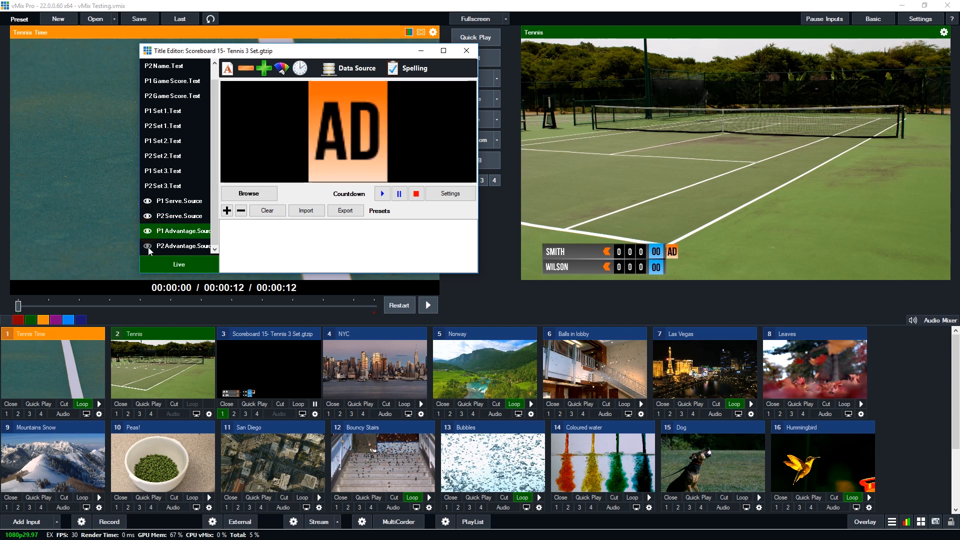
{"action": "left_click", "coordinate": [148, 246]}
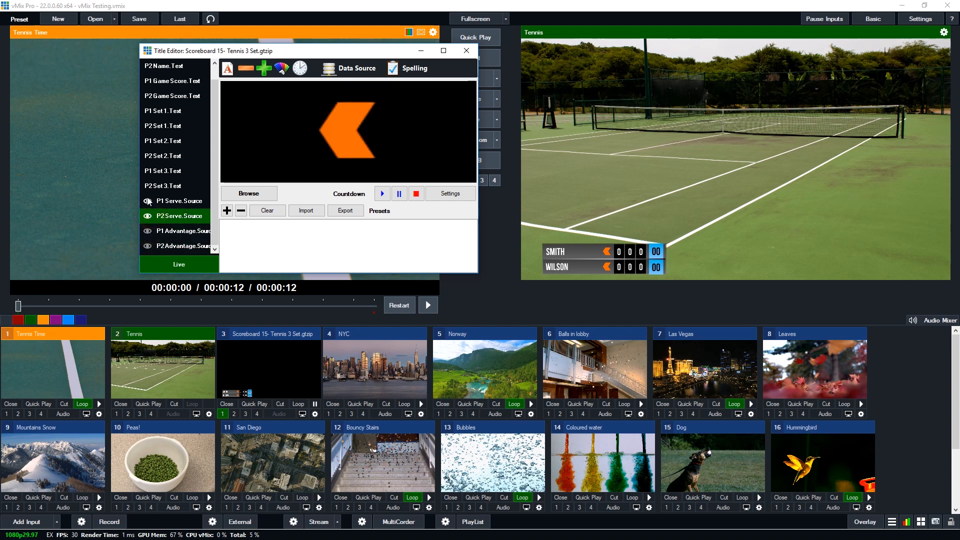
{"action": "left_click", "coordinate": [147, 201]}
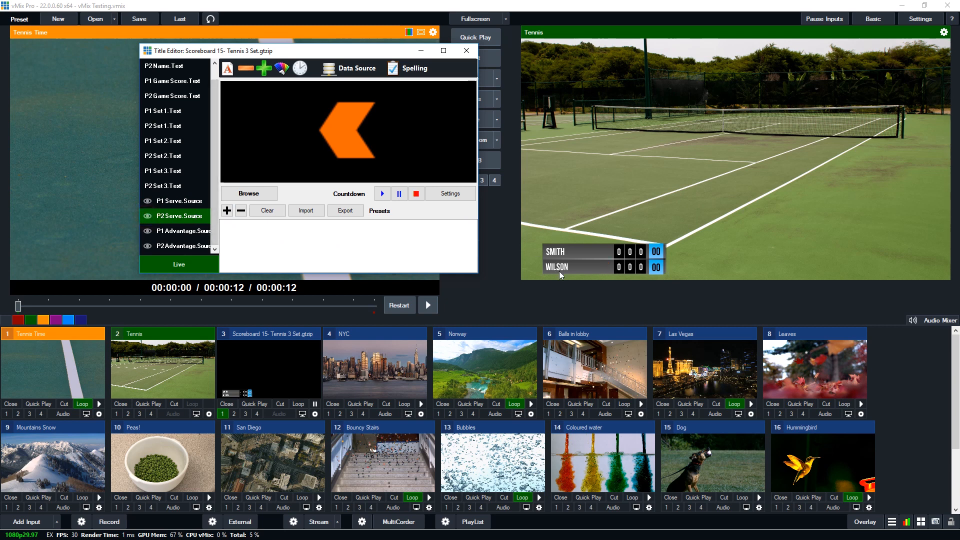
{"action": "left_click", "coordinate": [147, 250]}
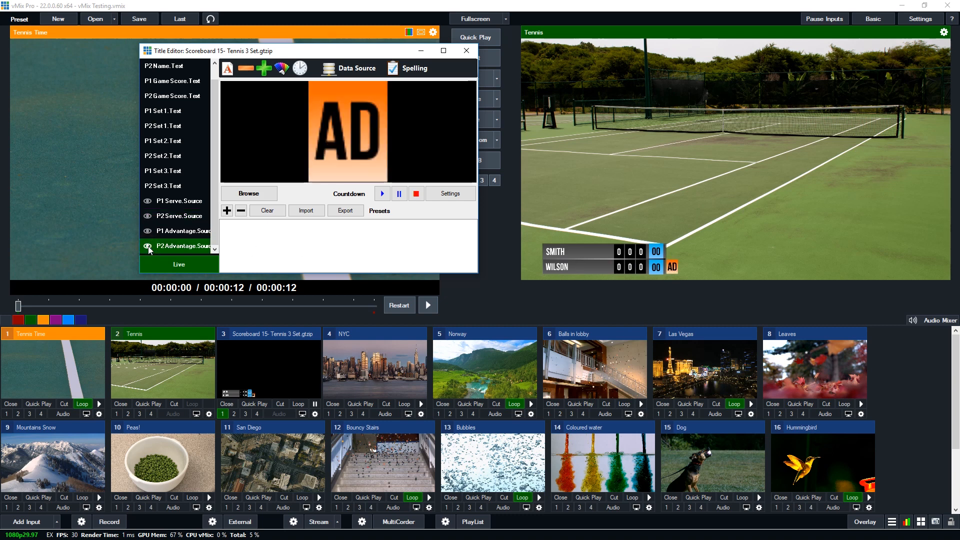
{"action": "left_click", "coordinate": [147, 246]}
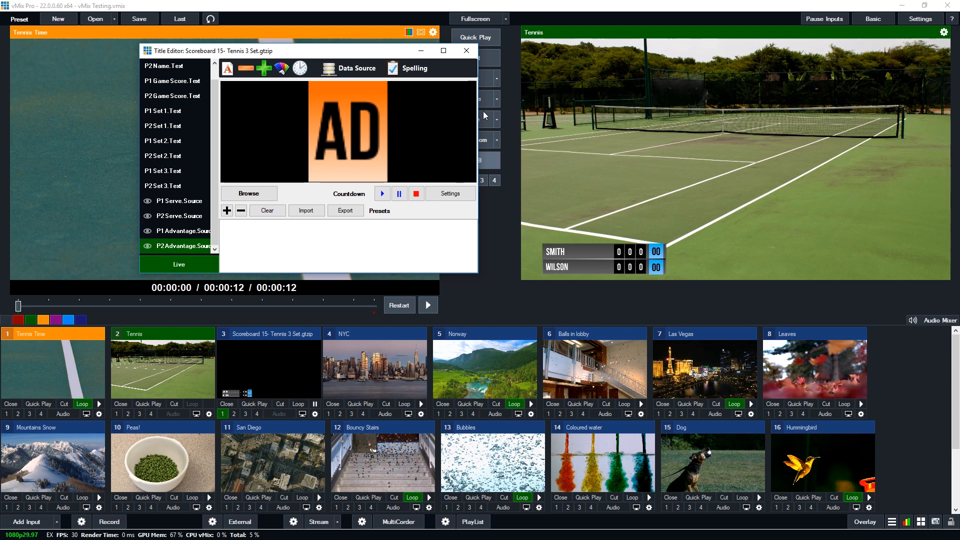
Open the tennis scoreboard title in GT Designer for full editing
{"action": "left_click", "coordinate": [467, 51]}
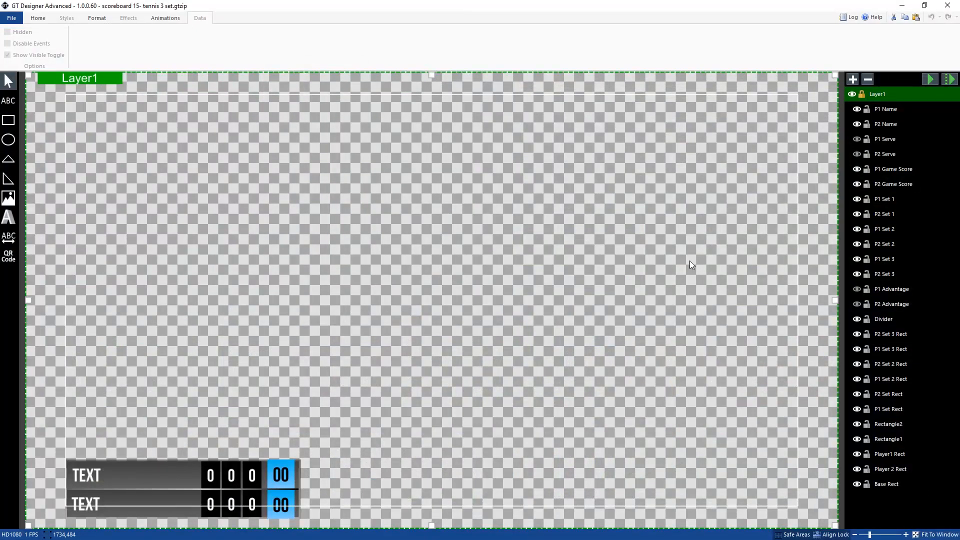
{"action": "mouse_move", "coordinate": [346, 172]}
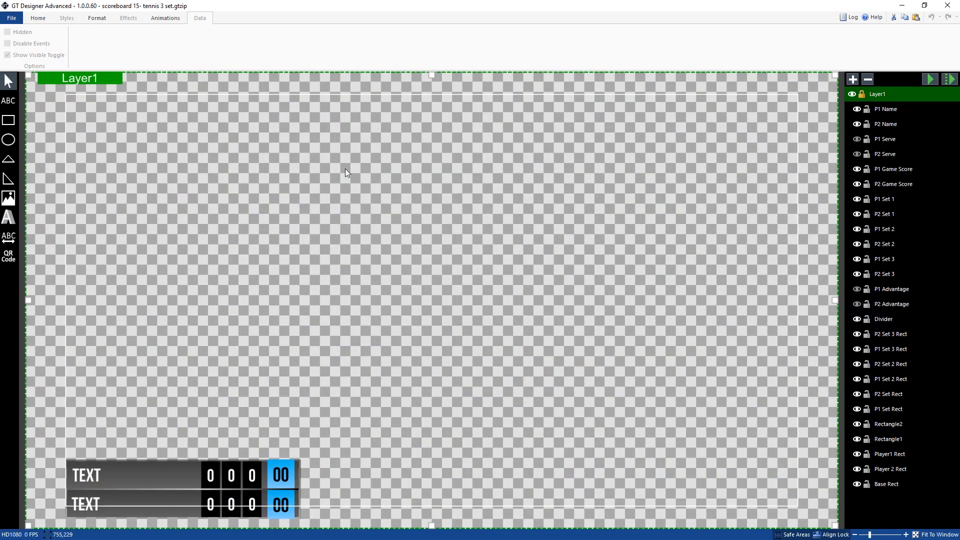
{"action": "mouse_move", "coordinate": [868, 119]}
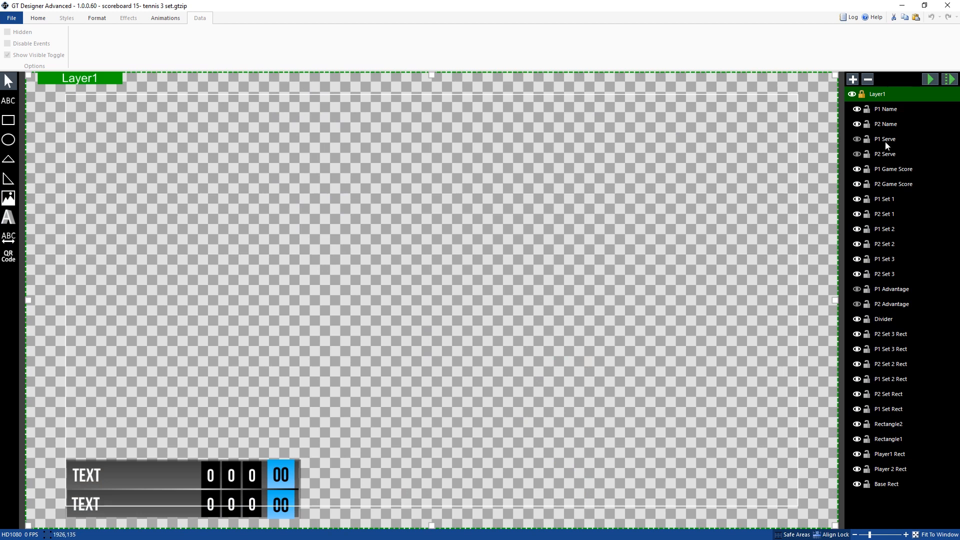
{"action": "mouse_move", "coordinate": [880, 142]}
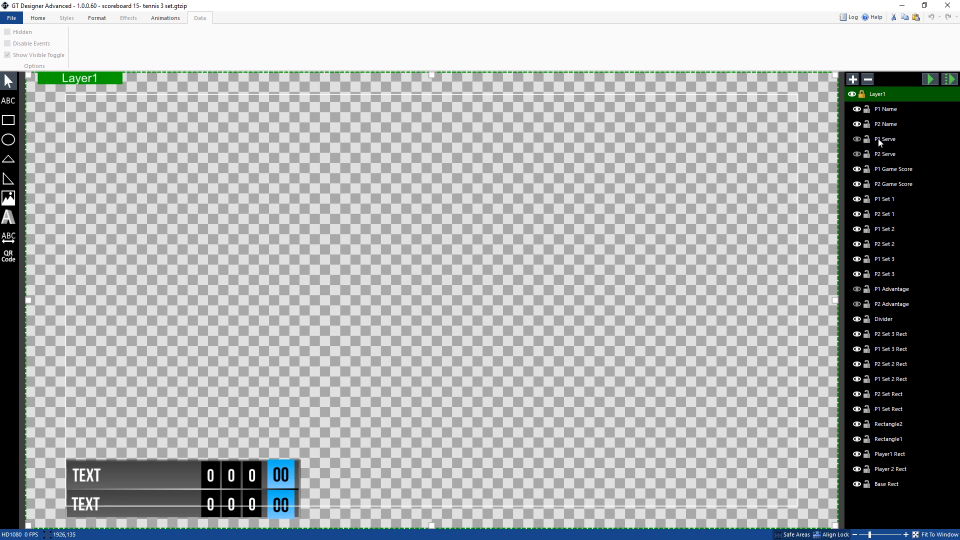
{"action": "mouse_move", "coordinate": [858, 154]}
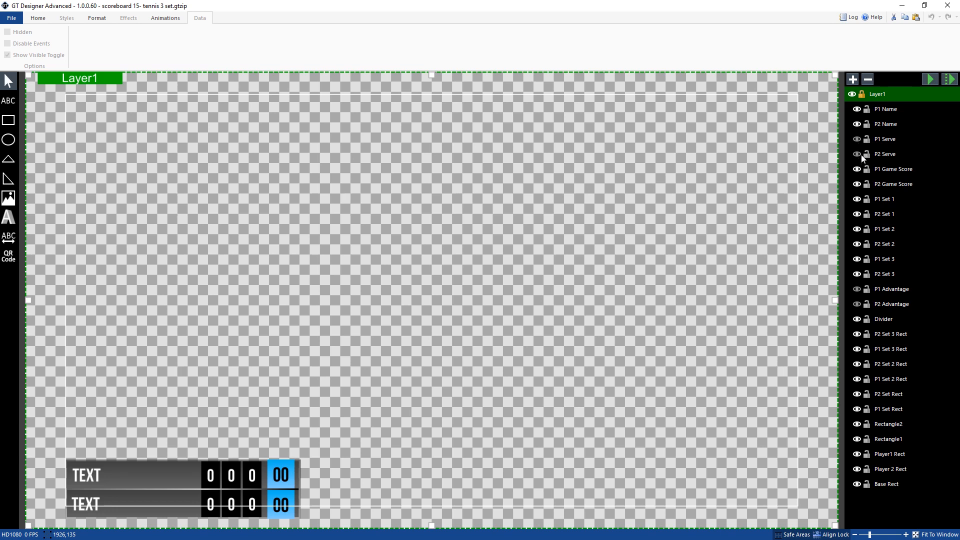
{"action": "mouse_move", "coordinate": [863, 141]}
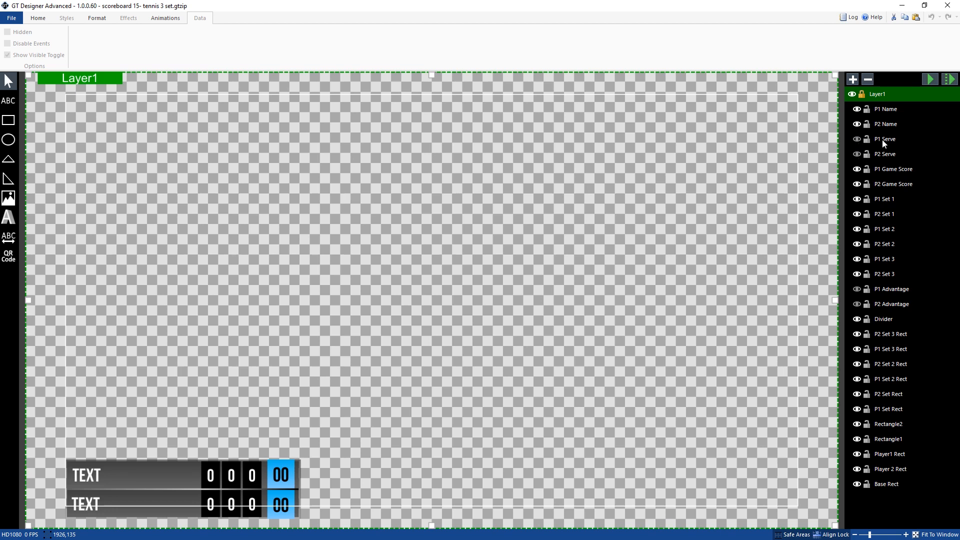
Review the P1/P2 Serve and Advantage layers and enable Show Visible Toggle on P2 Advantage
{"action": "left_click", "coordinate": [884, 138]}
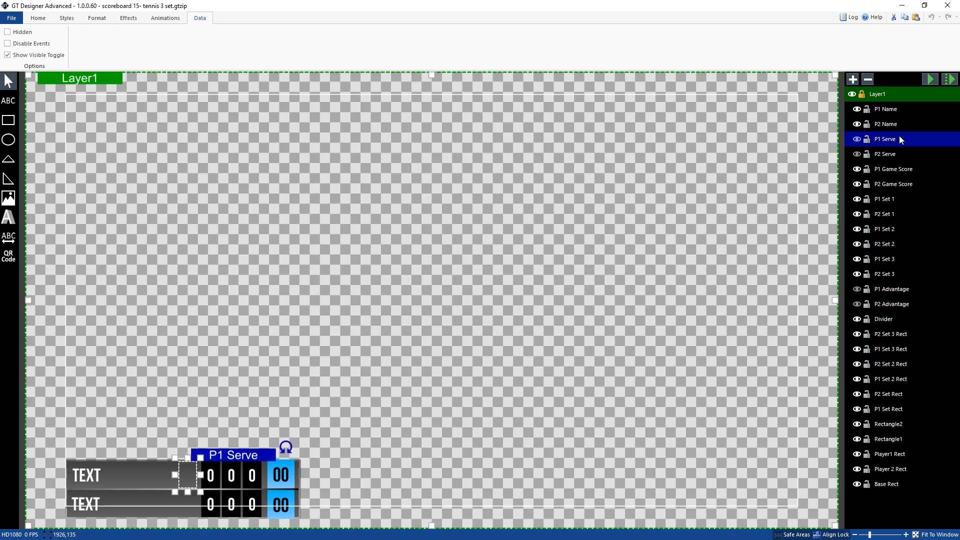
{"action": "mouse_move", "coordinate": [904, 140]}
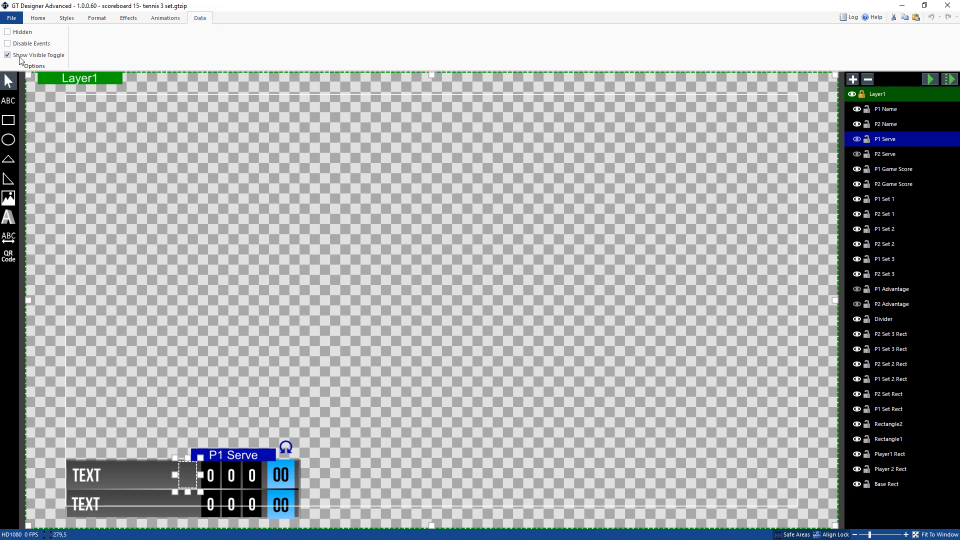
{"action": "mouse_move", "coordinate": [66, 60]}
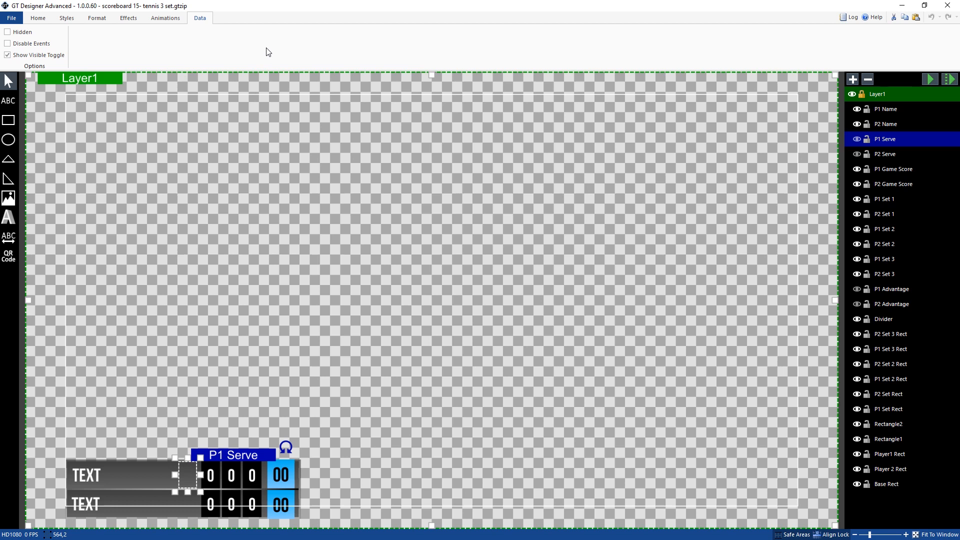
{"action": "left_click", "coordinate": [885, 154]}
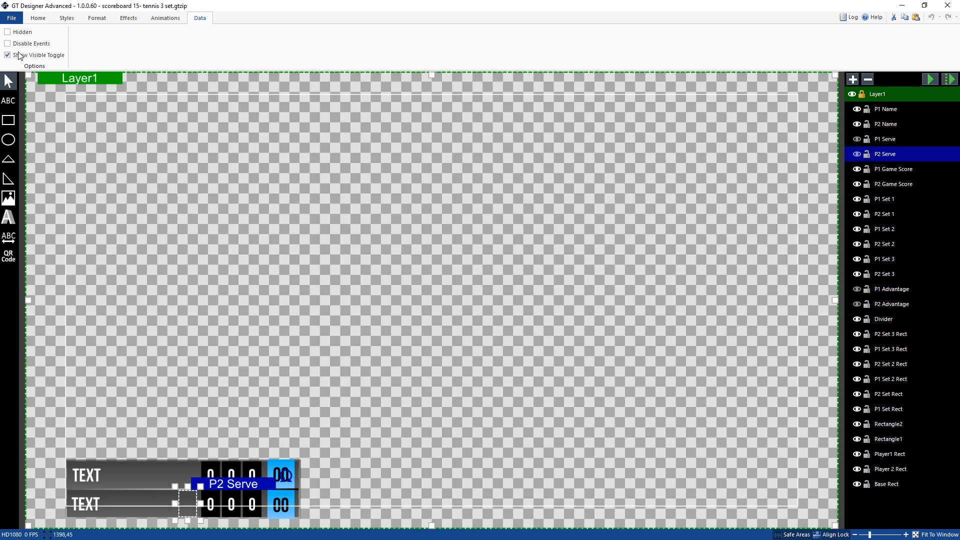
{"action": "mouse_move", "coordinate": [875, 285]}
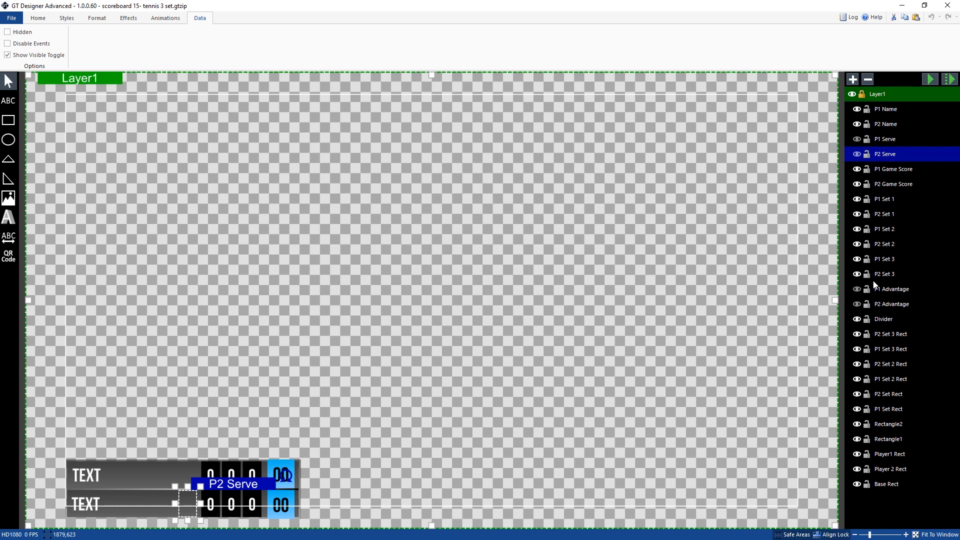
{"action": "left_click", "coordinate": [891, 288]}
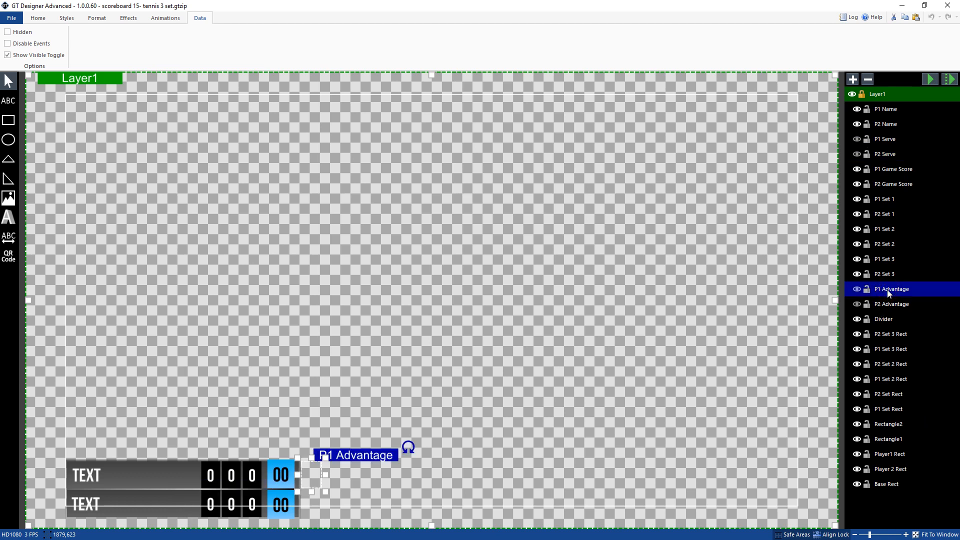
{"action": "left_click", "coordinate": [891, 304]}
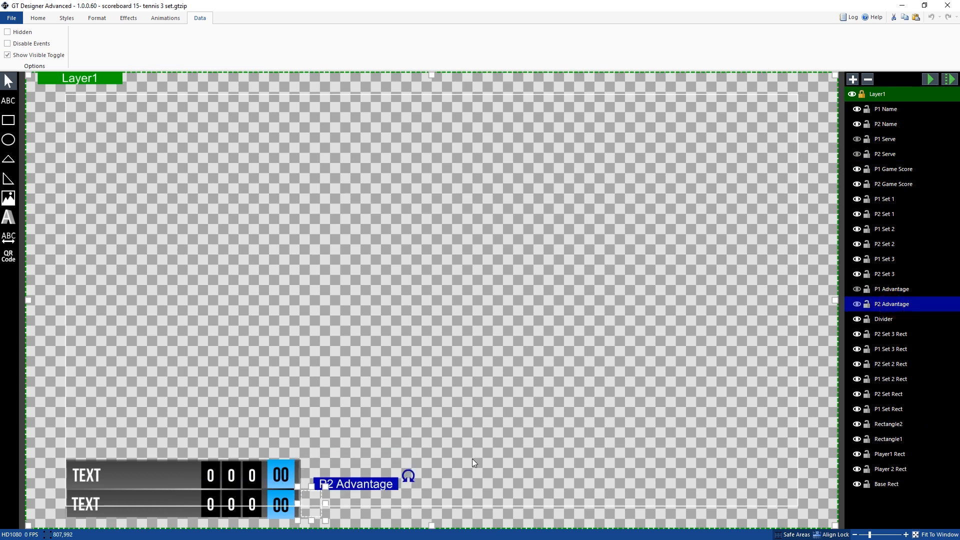
{"action": "left_click", "coordinate": [857, 304]}
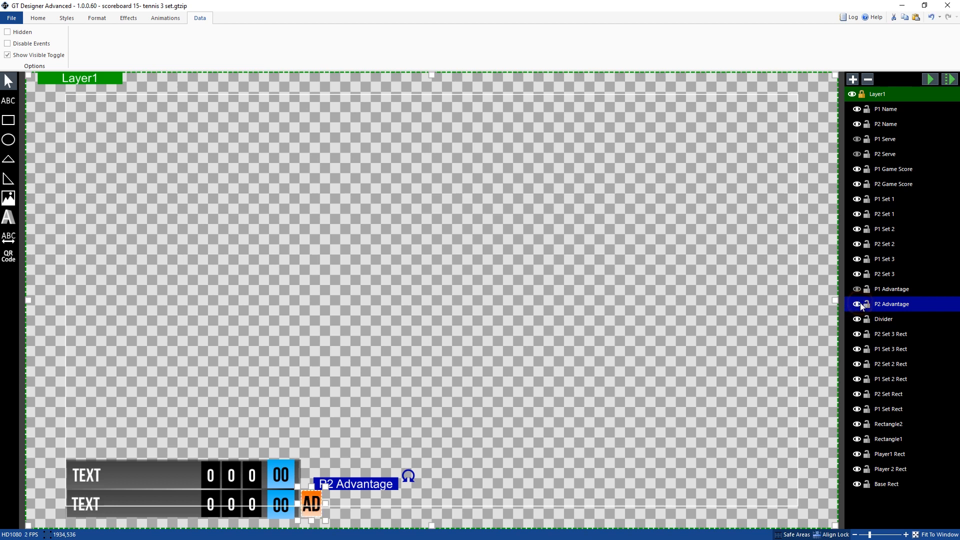
{"action": "left_click", "coordinate": [857, 304]}
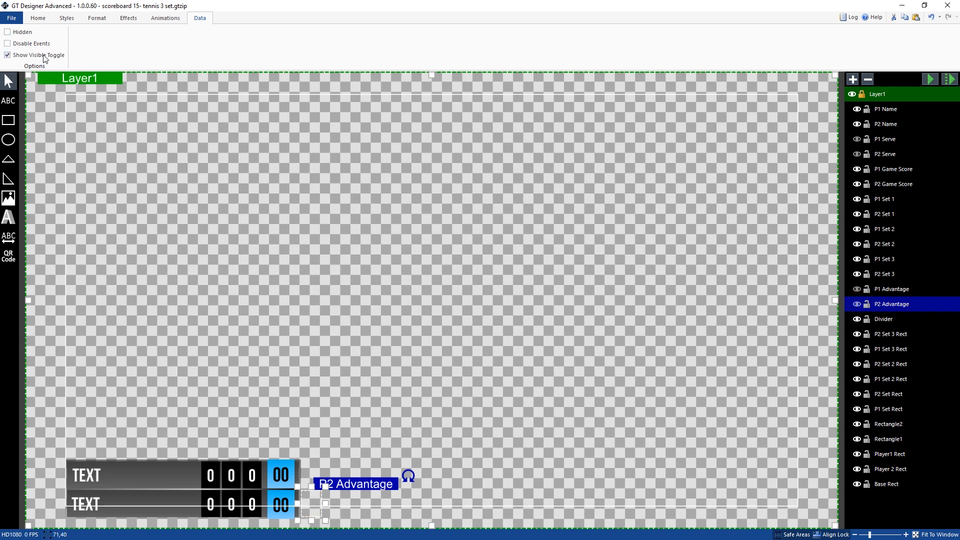
{"action": "mouse_move", "coordinate": [209, 59]}
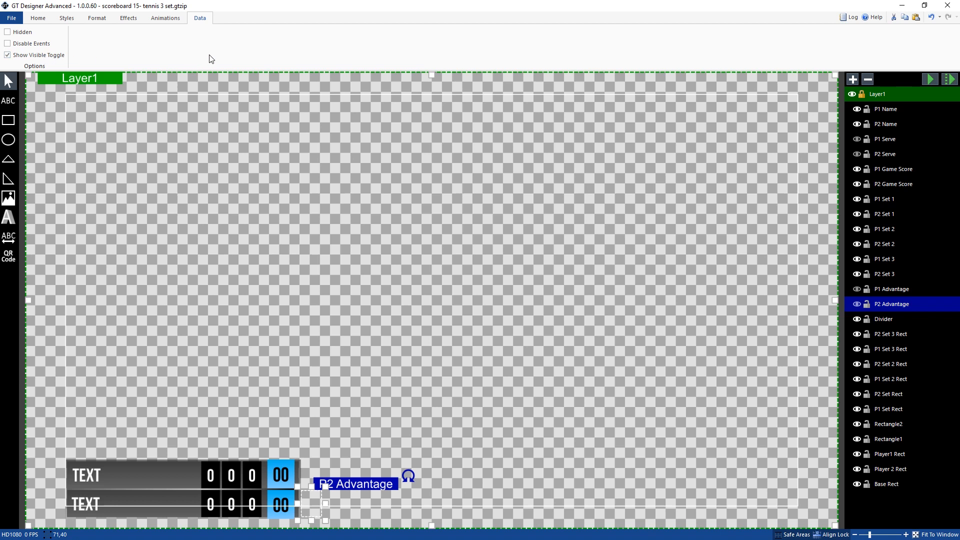
{"action": "mouse_move", "coordinate": [880, 156]}
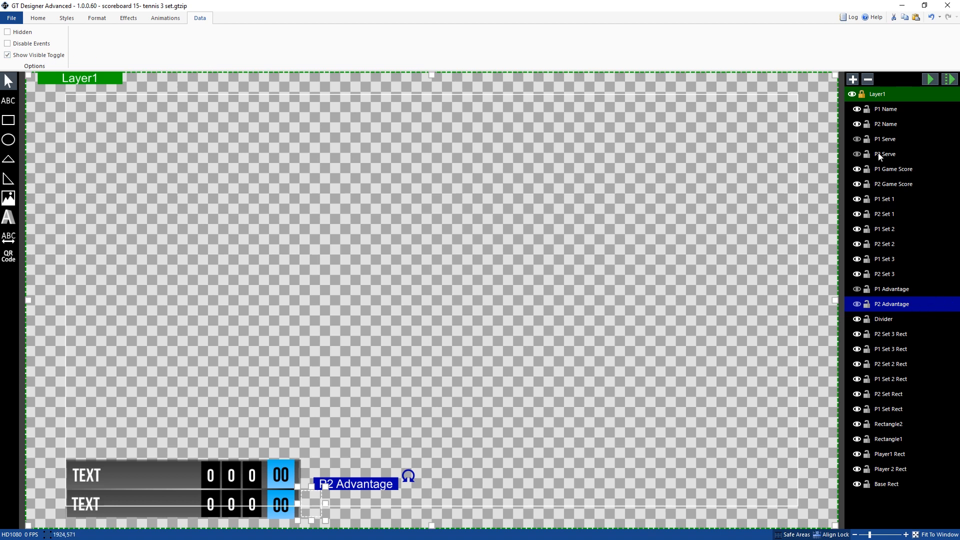
Delete the old P1/P2 Serve layers and add the Tennis Serve.png orange arrow on the top row
{"action": "left_click", "coordinate": [884, 138]}
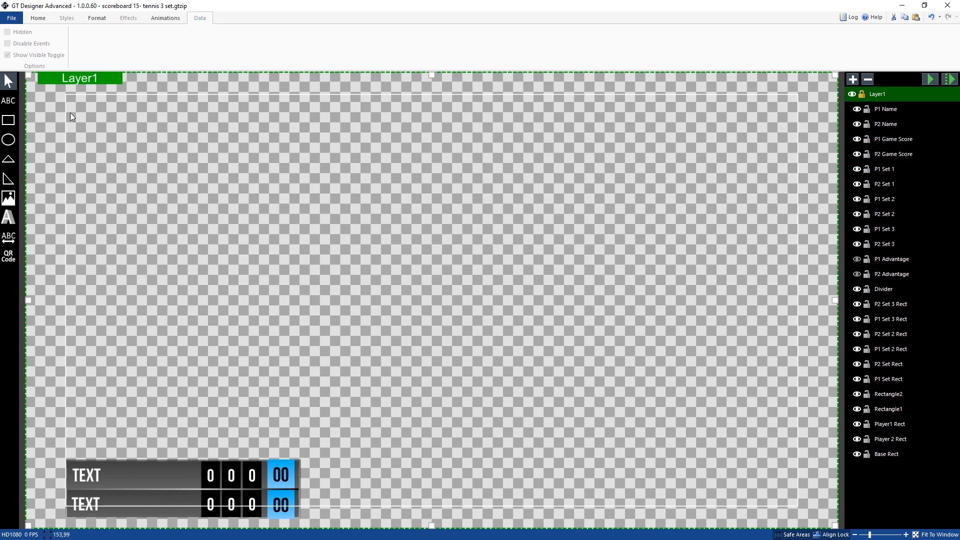
{"action": "mouse_move", "coordinate": [9, 198]}
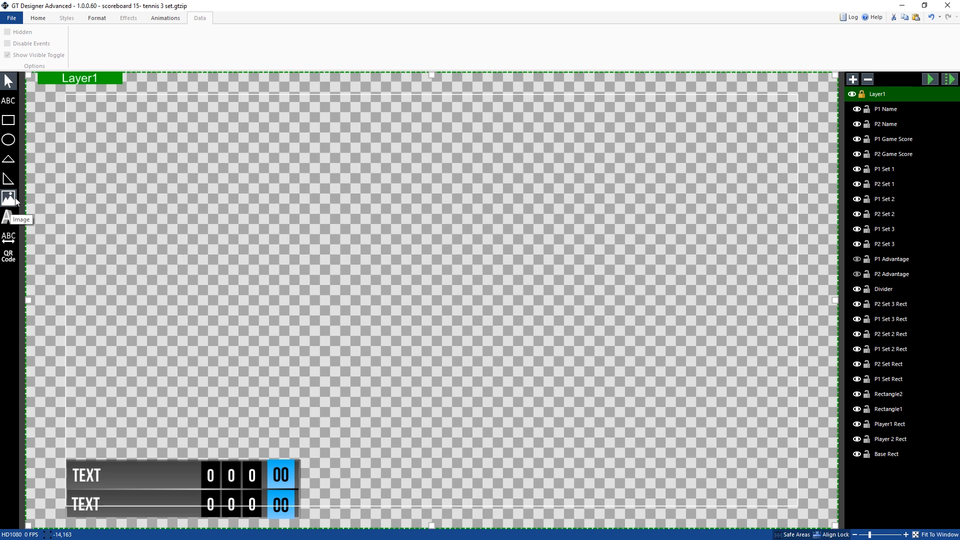
{"action": "mouse_move", "coordinate": [178, 307]}
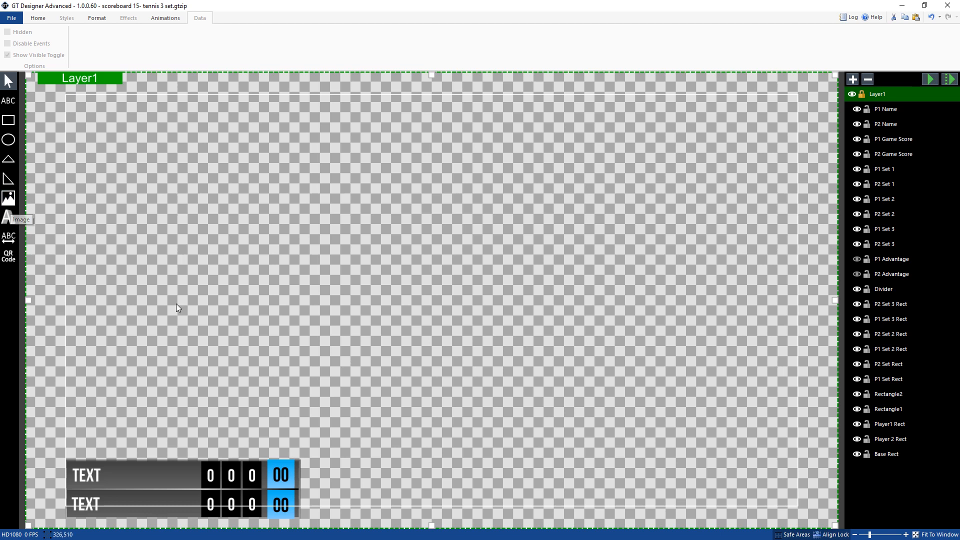
{"action": "mouse_move", "coordinate": [180, 478]}
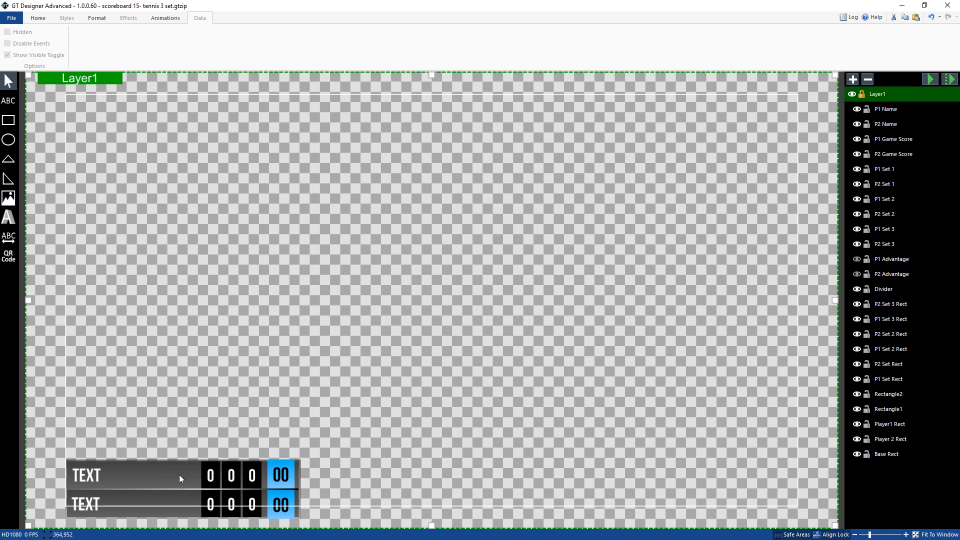
{"action": "mouse_move", "coordinate": [182, 476]}
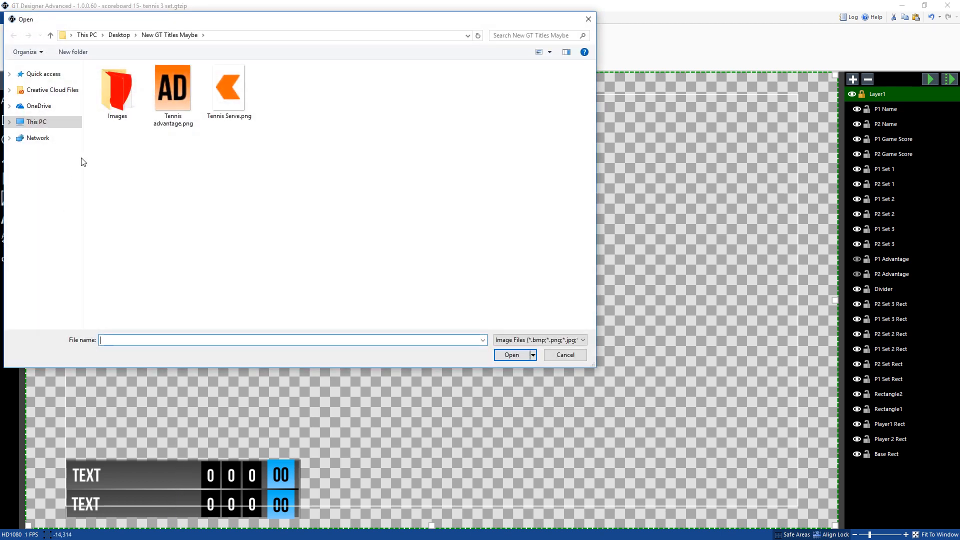
{"action": "left_click", "coordinate": [228, 86]}
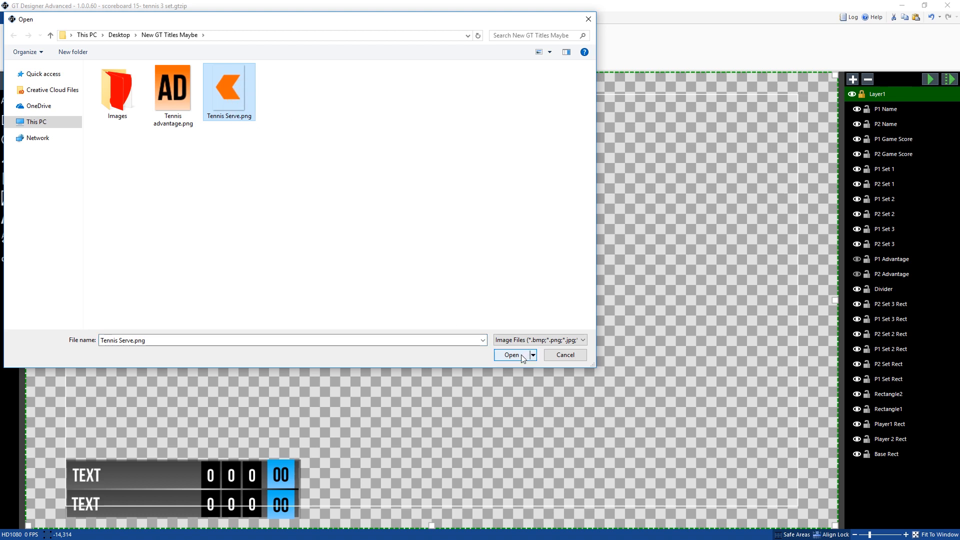
{"action": "left_click", "coordinate": [511, 355]}
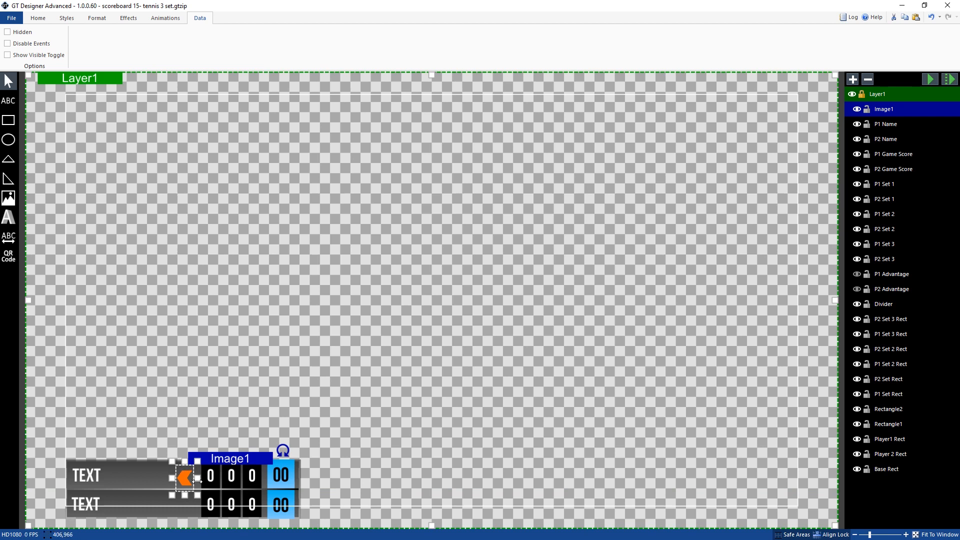
Duplicate Image1 as Image2 on the second row and enable Show Visible Toggle on both arrows
{"action": "left_click", "coordinate": [852, 79]}
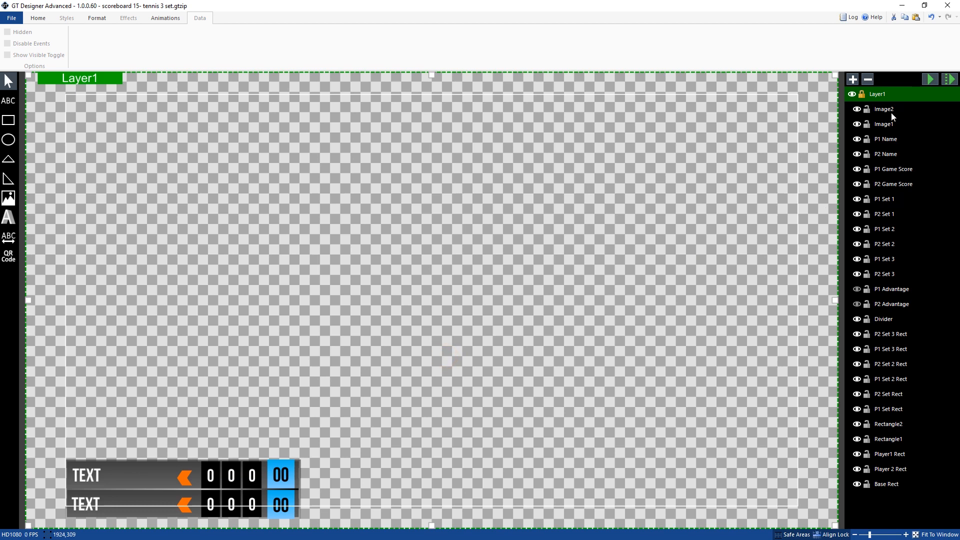
{"action": "left_click", "coordinate": [883, 109]}
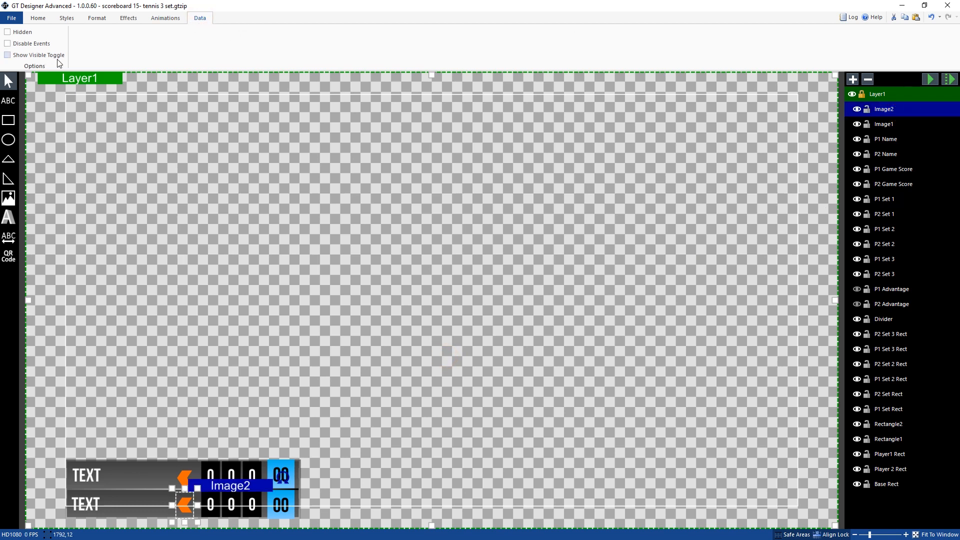
{"action": "left_click", "coordinate": [7, 54]}
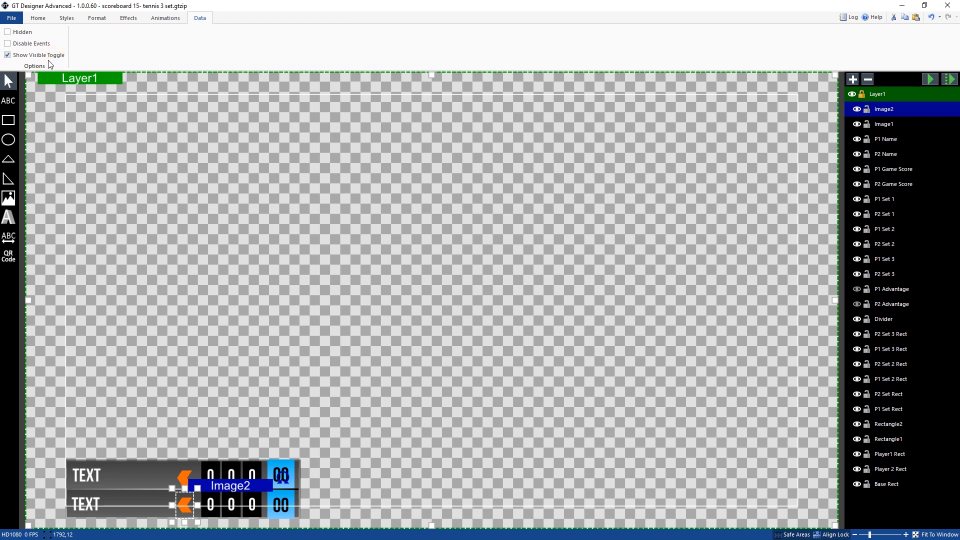
{"action": "left_click", "coordinate": [883, 124]}
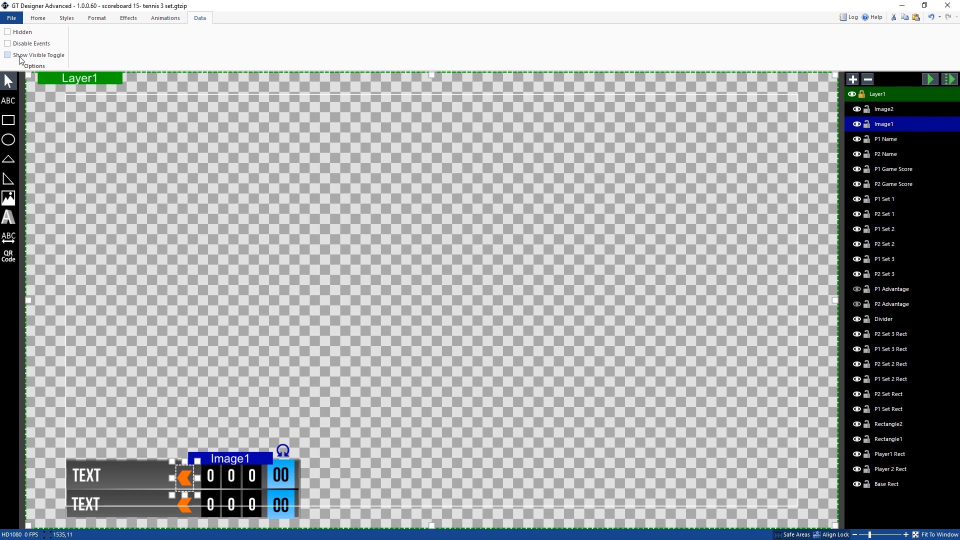
{"action": "left_click", "coordinate": [7, 54]}
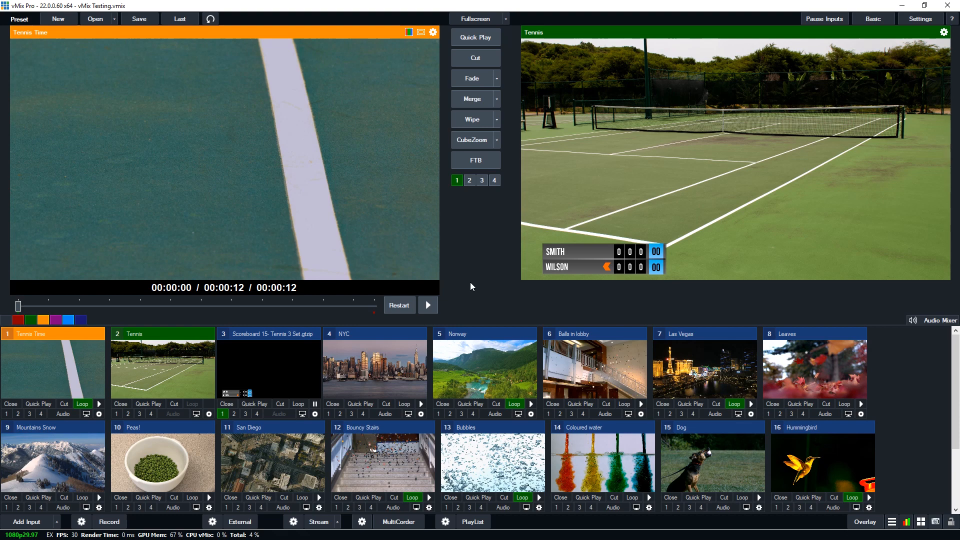
{"action": "mouse_move", "coordinate": [920, 19]}
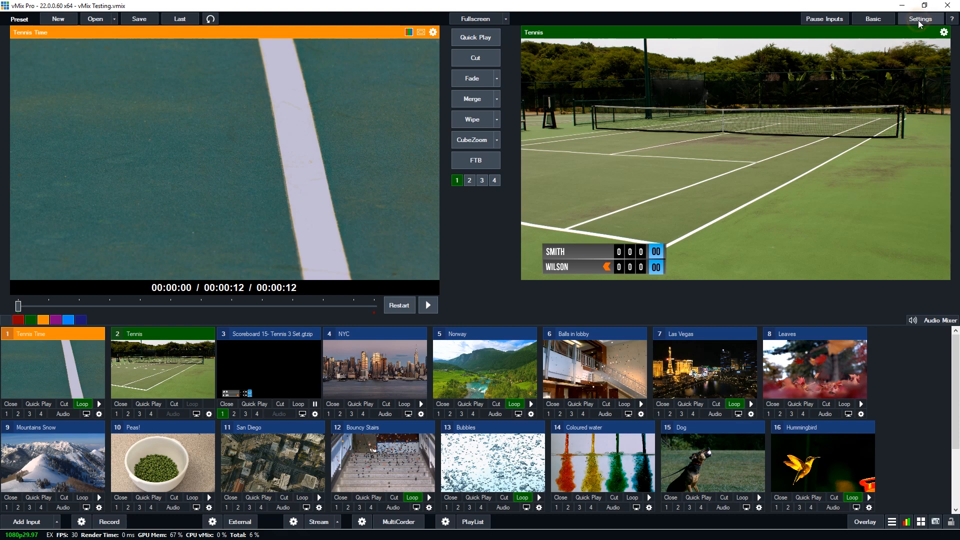
In Settings > Shortcuts, give key A the Title > SetImageVisibleOn function
{"action": "left_click", "coordinate": [920, 18]}
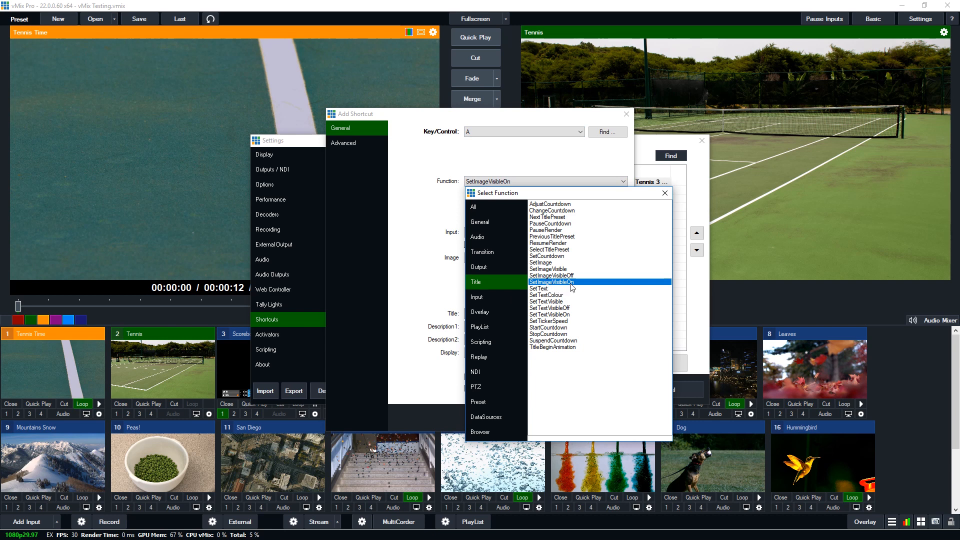
{"action": "mouse_move", "coordinate": [538, 272]}
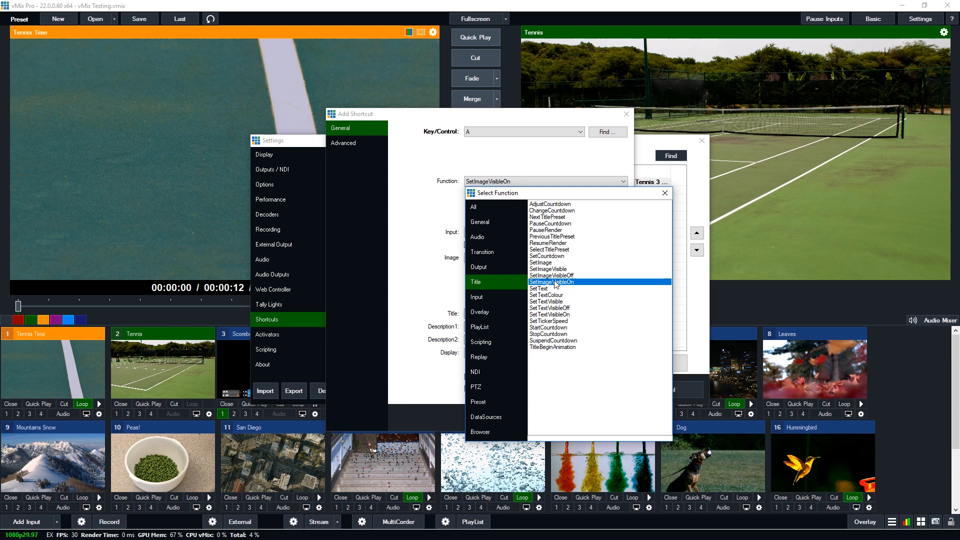
{"action": "mouse_move", "coordinate": [554, 309]}
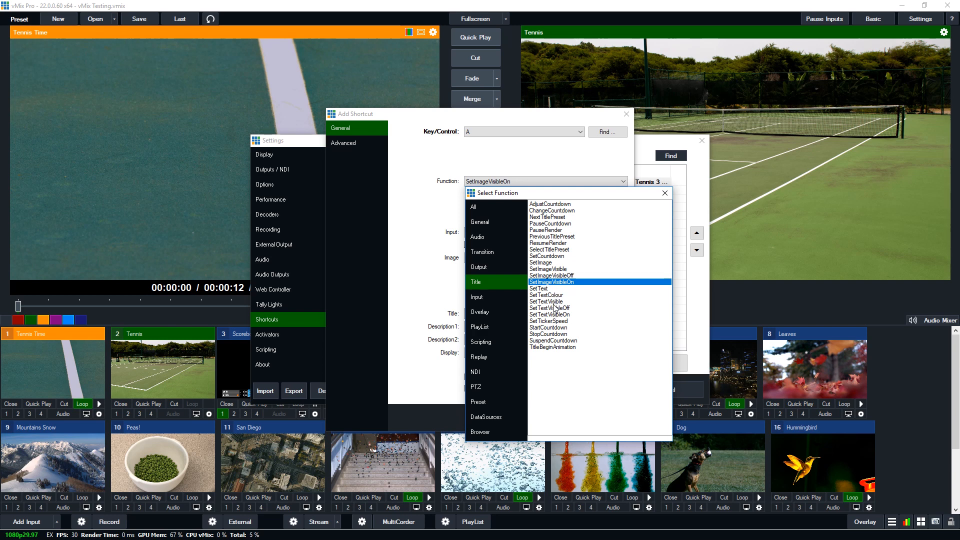
{"action": "mouse_move", "coordinate": [551, 308]}
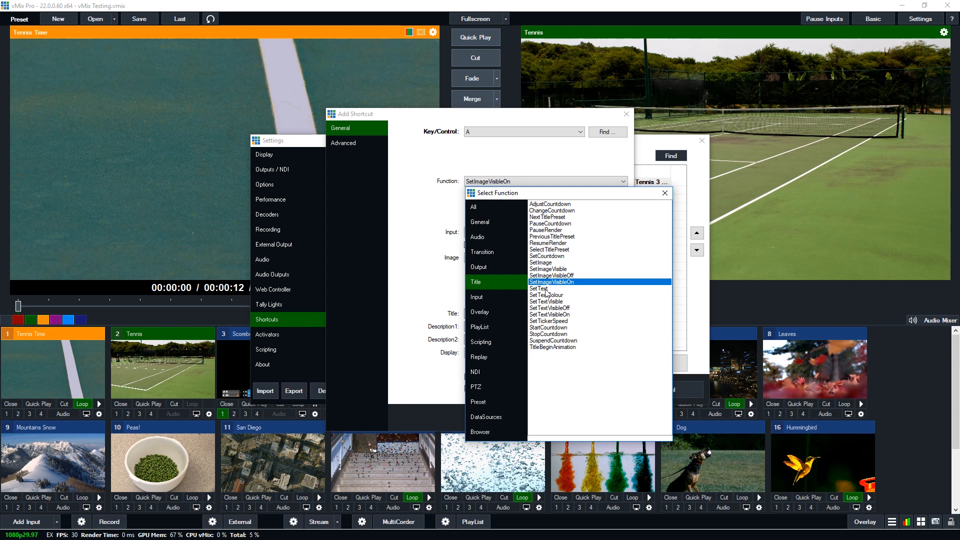
{"action": "mouse_move", "coordinate": [566, 294]}
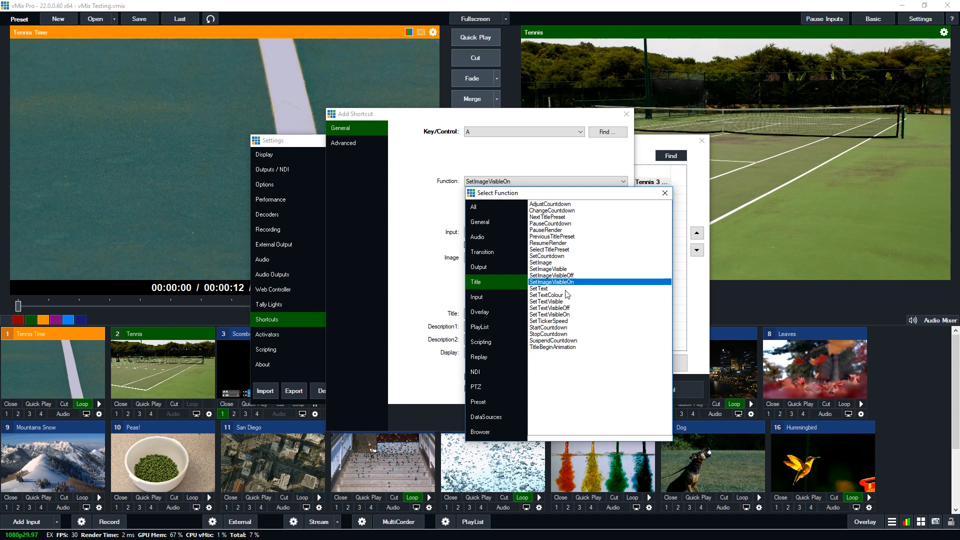
{"action": "left_click", "coordinate": [552, 282]}
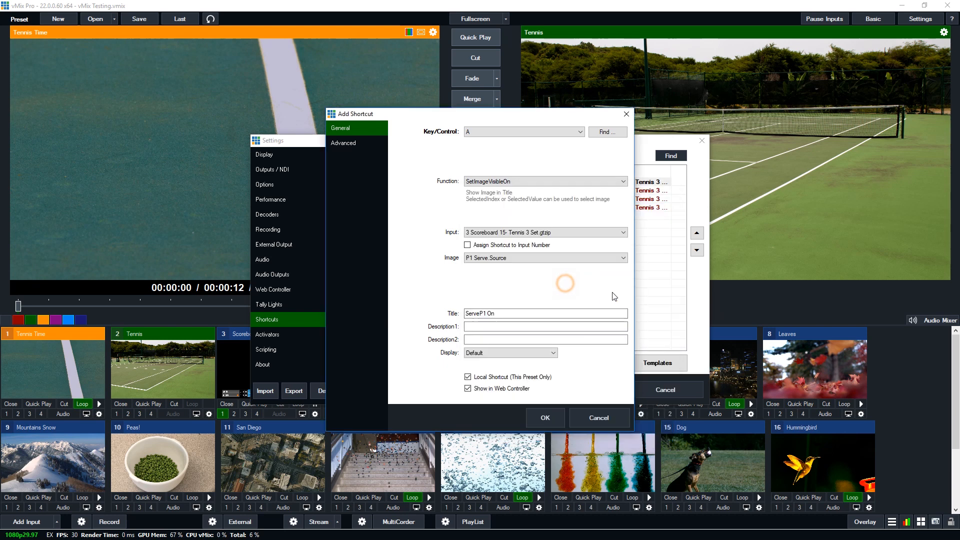
Set the shortcut's Image to P1 Serve.Source, naming it ServeP1 On
{"action": "left_click", "coordinate": [620, 232]}
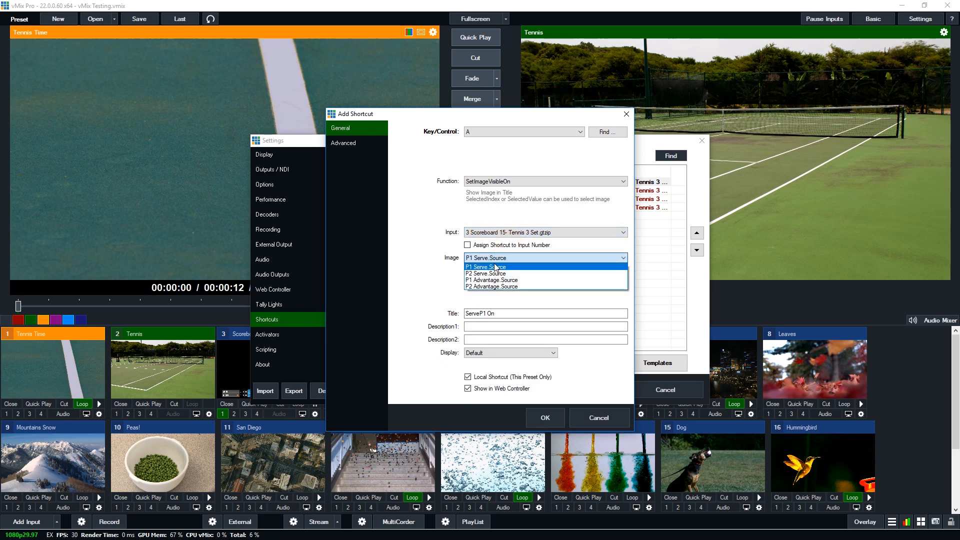
{"action": "mouse_move", "coordinate": [511, 272]}
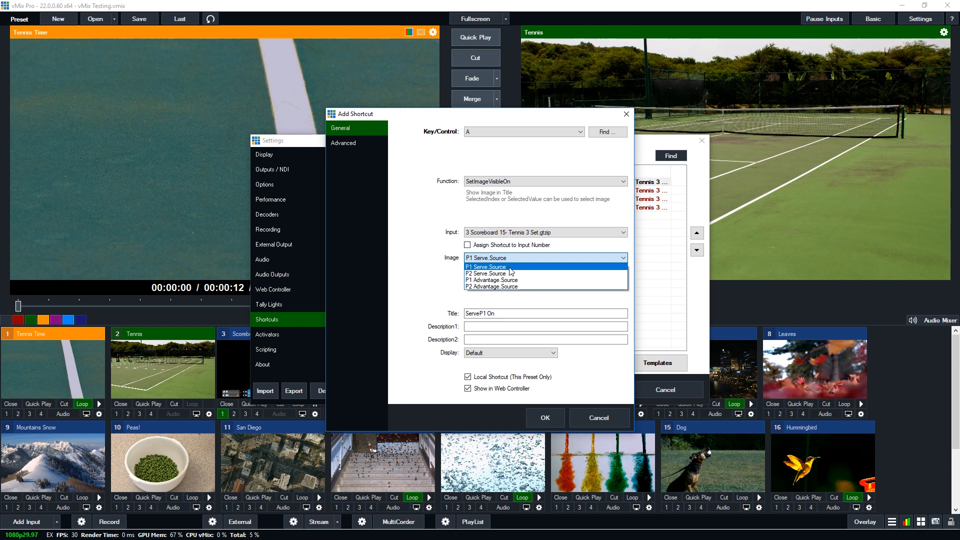
{"action": "mouse_move", "coordinate": [482, 273]}
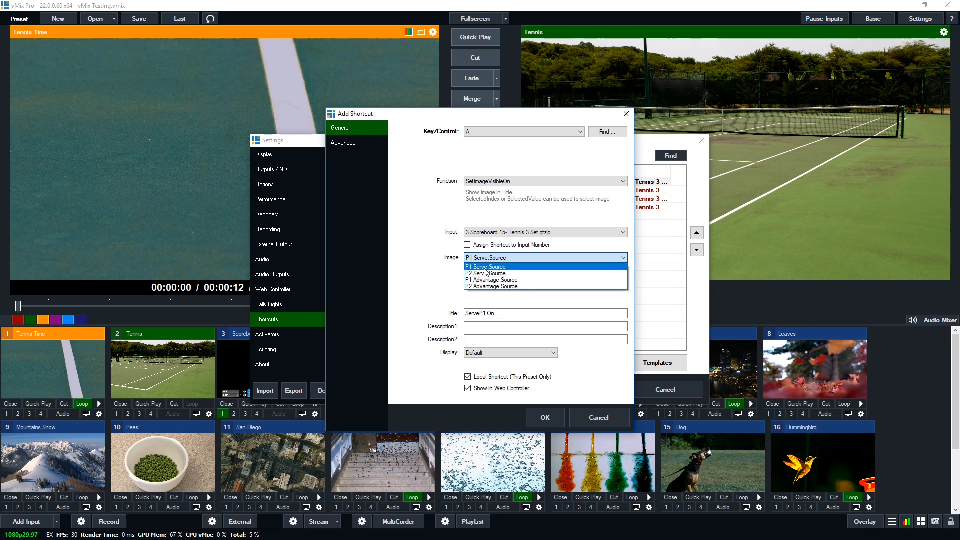
{"action": "left_click", "coordinate": [486, 266]}
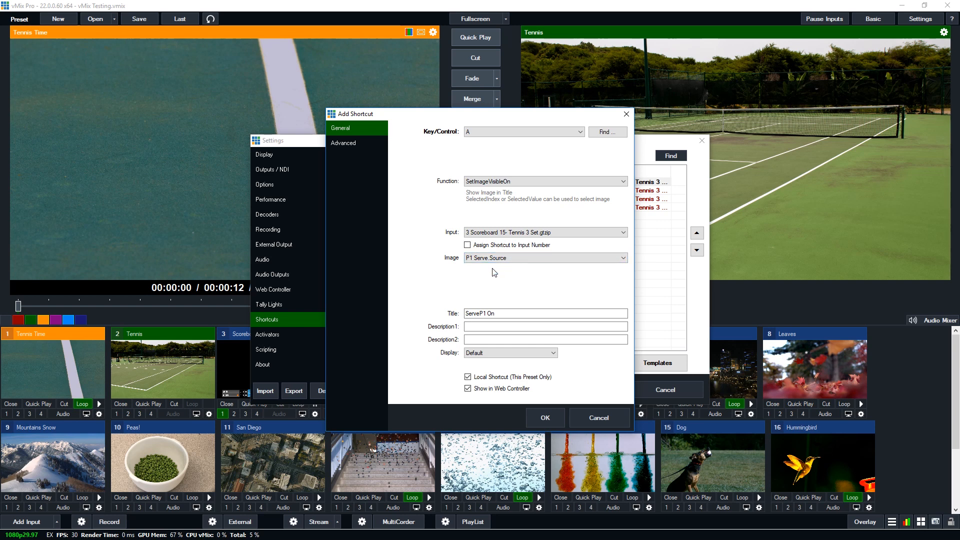
{"action": "mouse_move", "coordinate": [631, 119]}
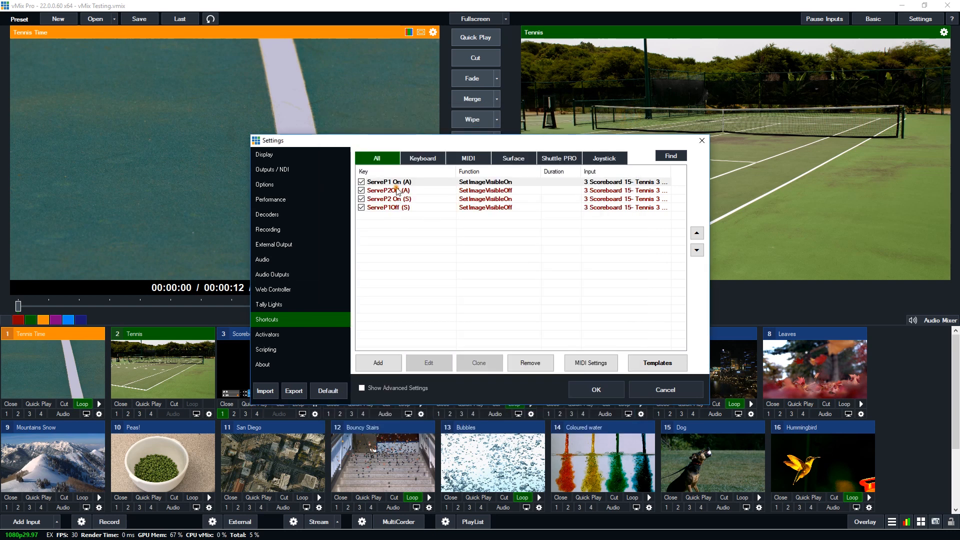
Inspect ServeP2Off without changes, then review the ServeP2Off and ServeP1Off rows for keys A and S
{"action": "left_click", "coordinate": [386, 190]}
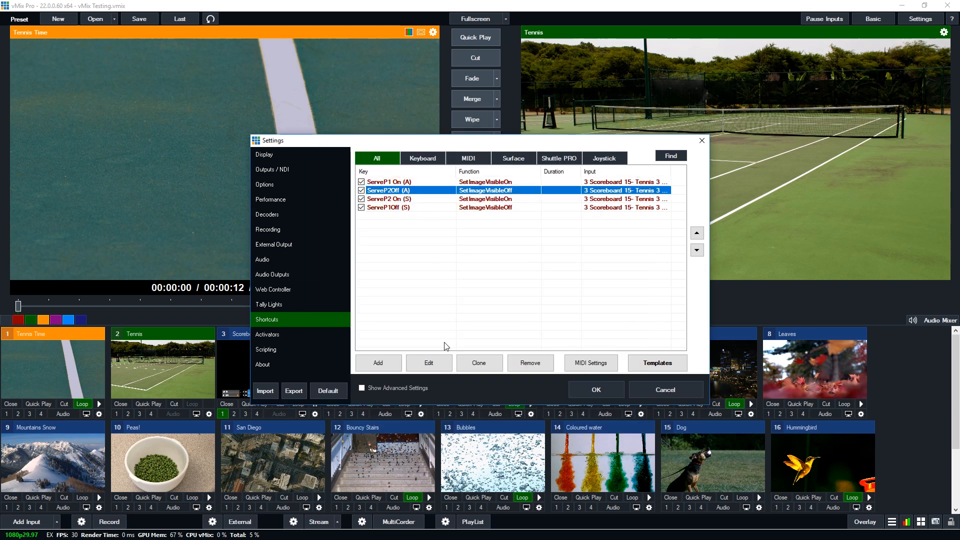
{"action": "mouse_move", "coordinate": [444, 335]}
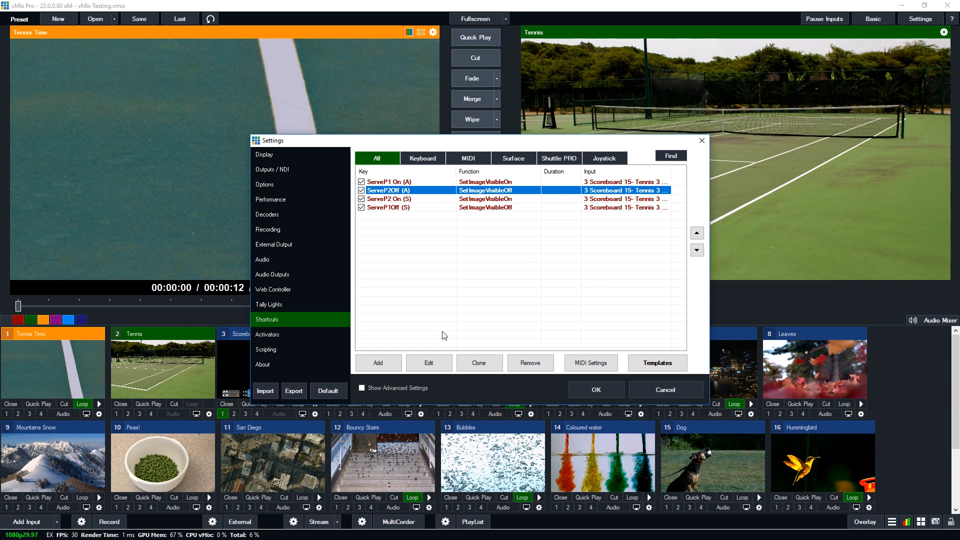
{"action": "left_click", "coordinate": [429, 362]}
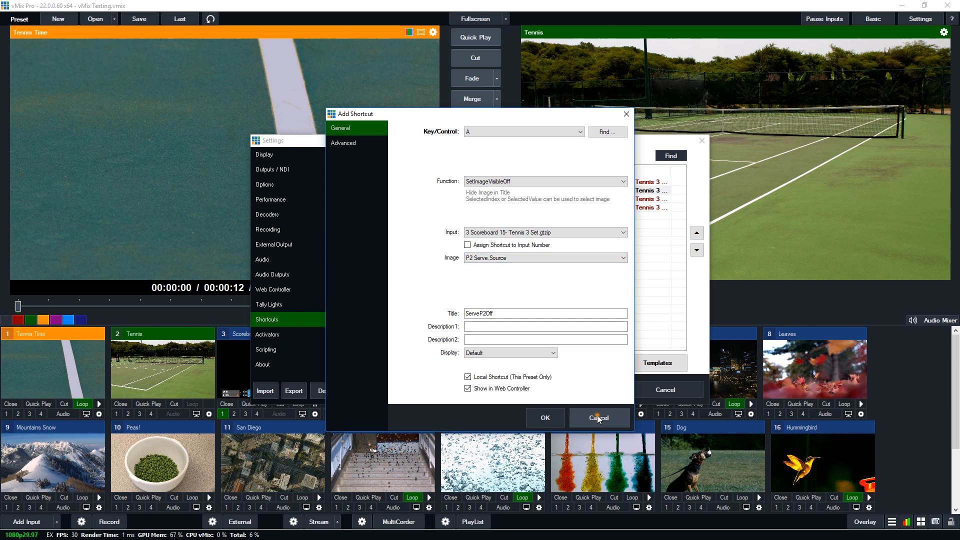
{"action": "left_click", "coordinate": [598, 418]}
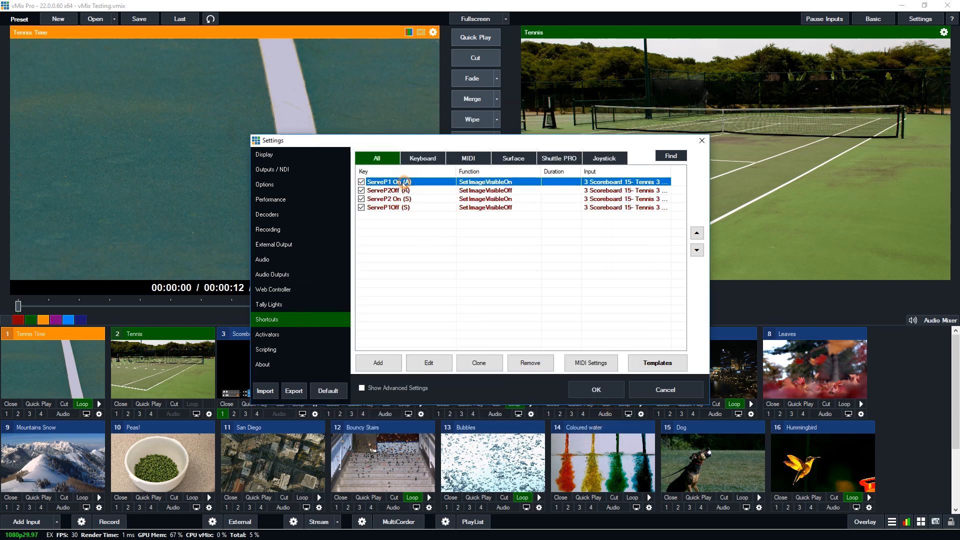
{"action": "left_click", "coordinate": [416, 190]}
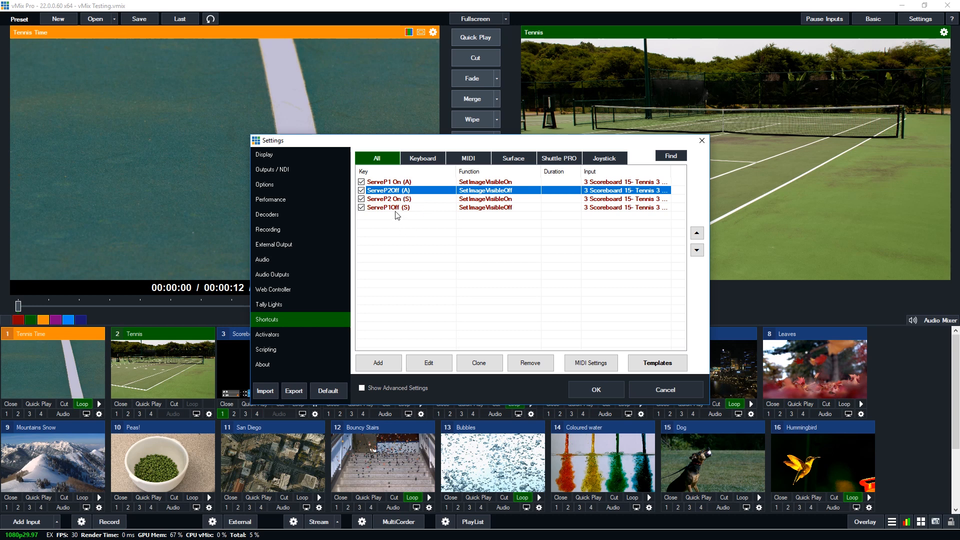
{"action": "left_click", "coordinate": [389, 198]}
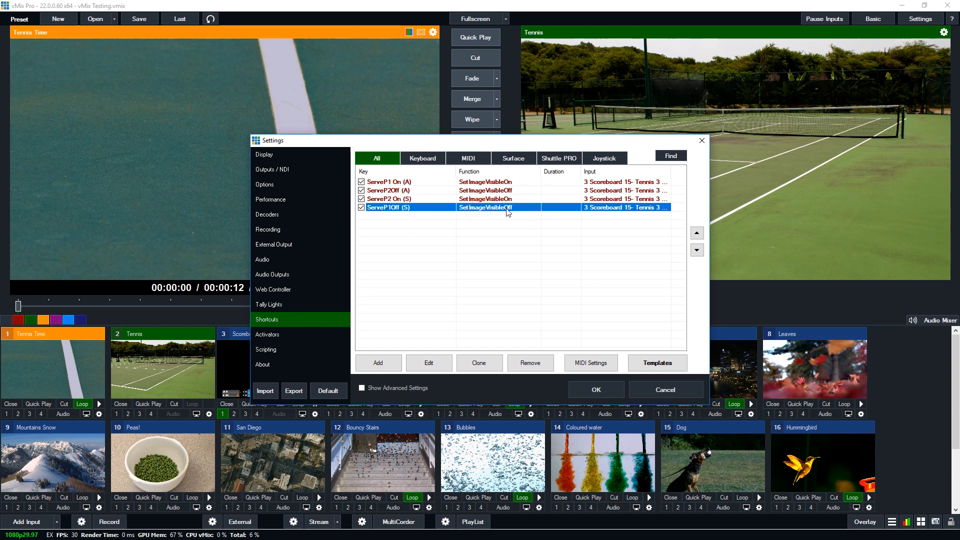
{"action": "mouse_move", "coordinate": [551, 241]}
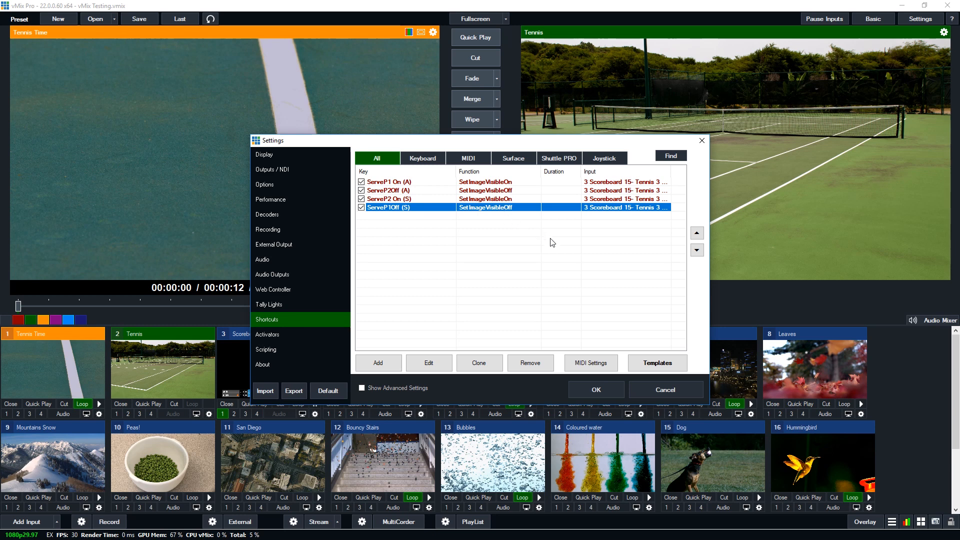
{"action": "mouse_move", "coordinate": [602, 324]}
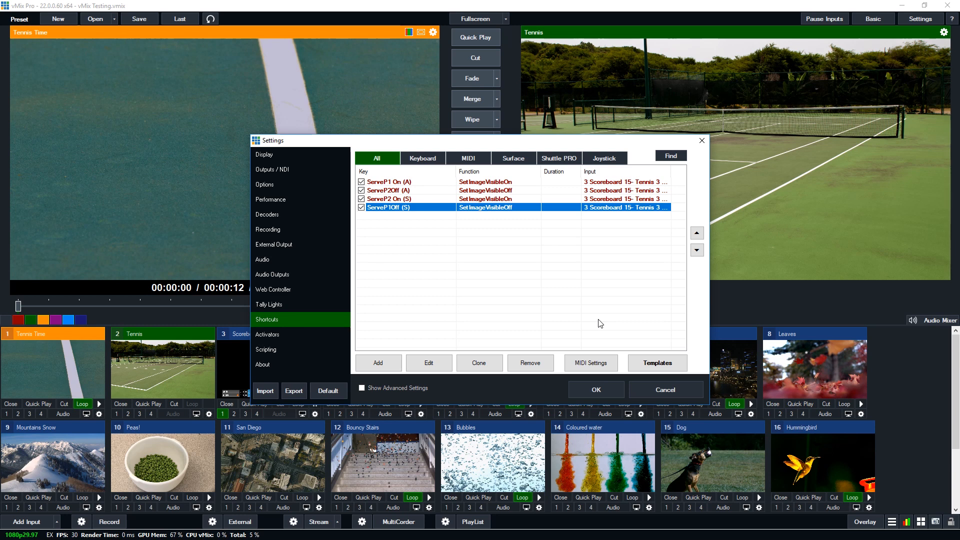
{"action": "mouse_move", "coordinate": [451, 258]}
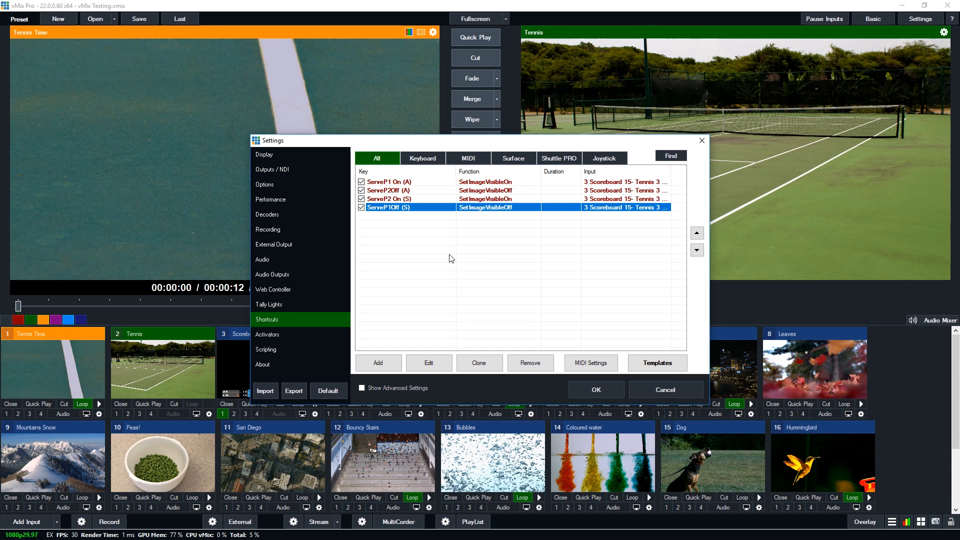
{"action": "mouse_move", "coordinate": [400, 261]}
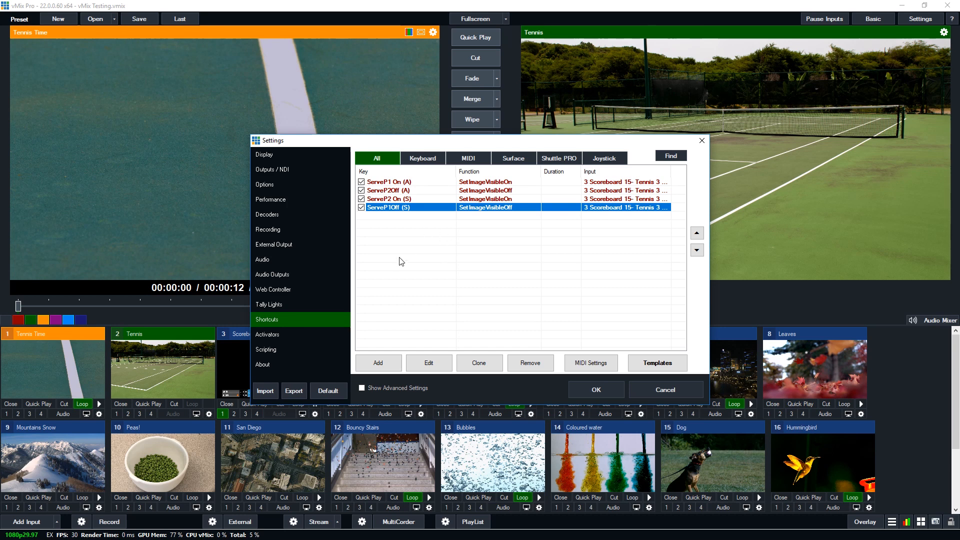
Add a new shortcut and capture key D as its trigger
{"action": "left_click", "coordinate": [377, 362]}
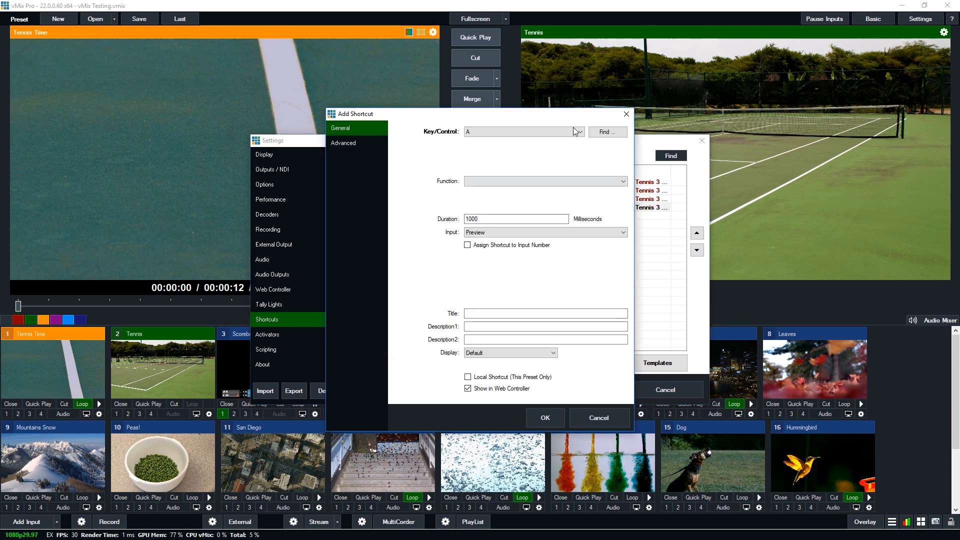
{"action": "left_click", "coordinate": [607, 132]}
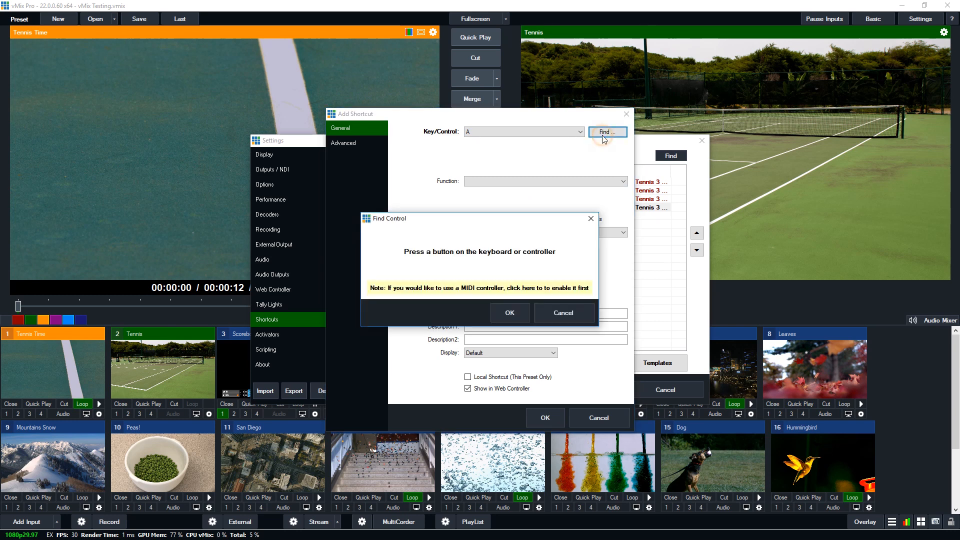
{"action": "key", "text": "d"}
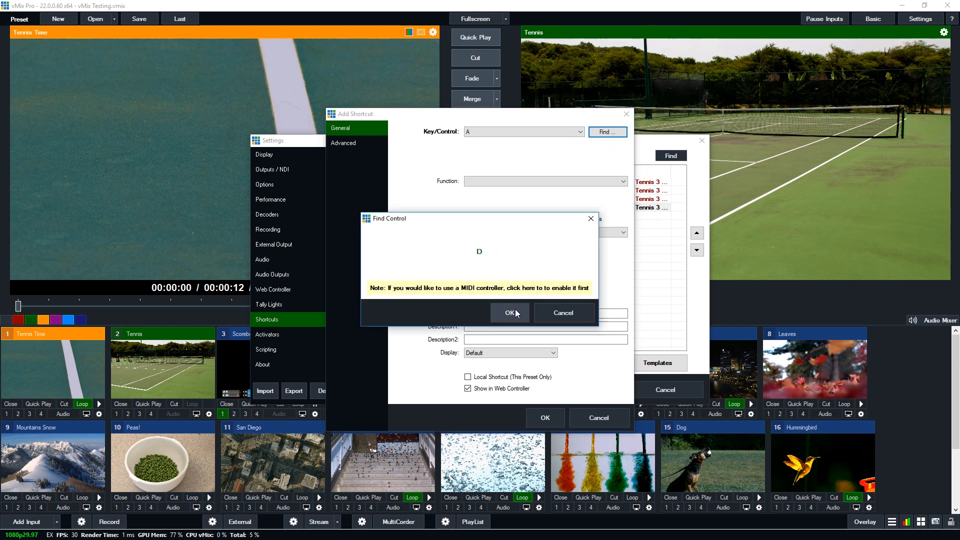
{"action": "left_click", "coordinate": [509, 313]}
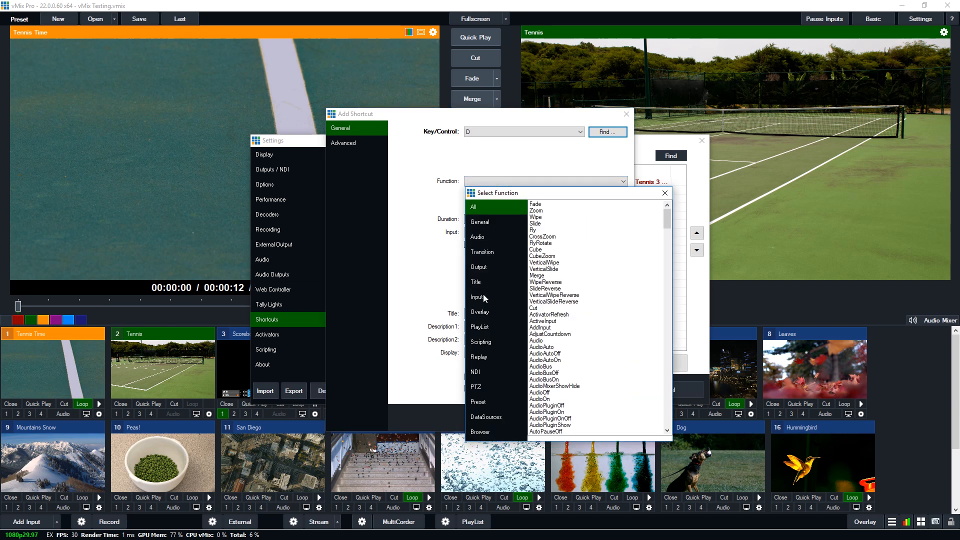
{"action": "mouse_move", "coordinate": [478, 286]}
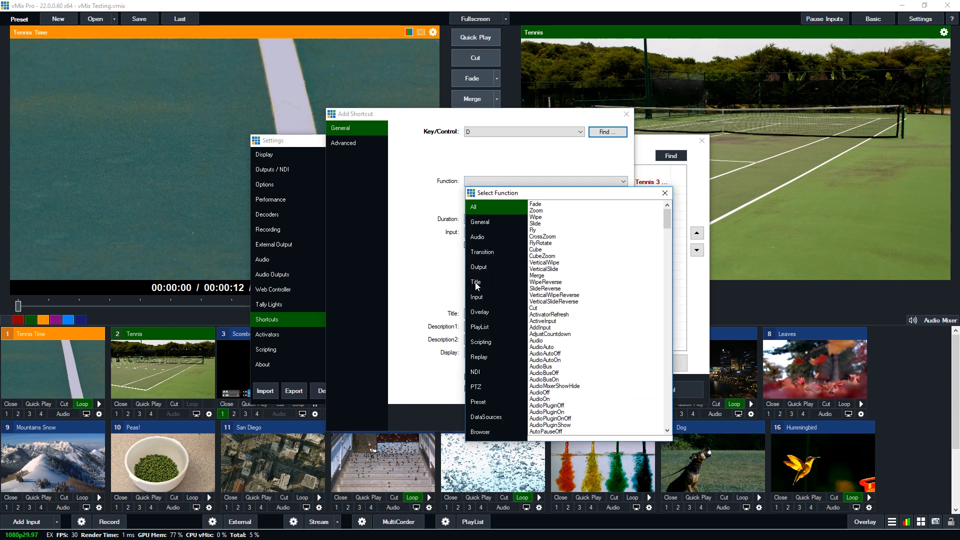
Assign Title > SetImageVisible on Scoreboard 15's P1 Advantage Source as a local shortcut and save
{"action": "left_click", "coordinate": [477, 282]}
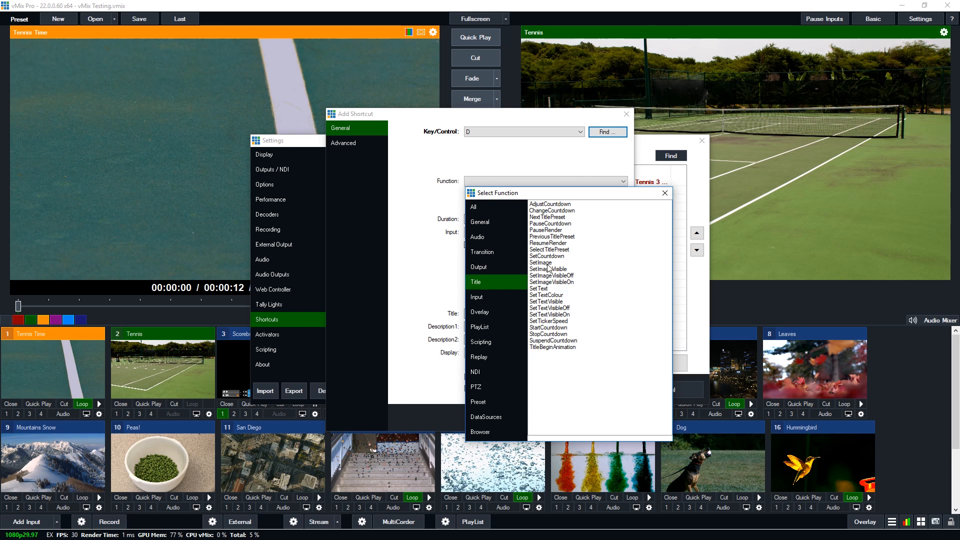
{"action": "left_click", "coordinate": [549, 269]}
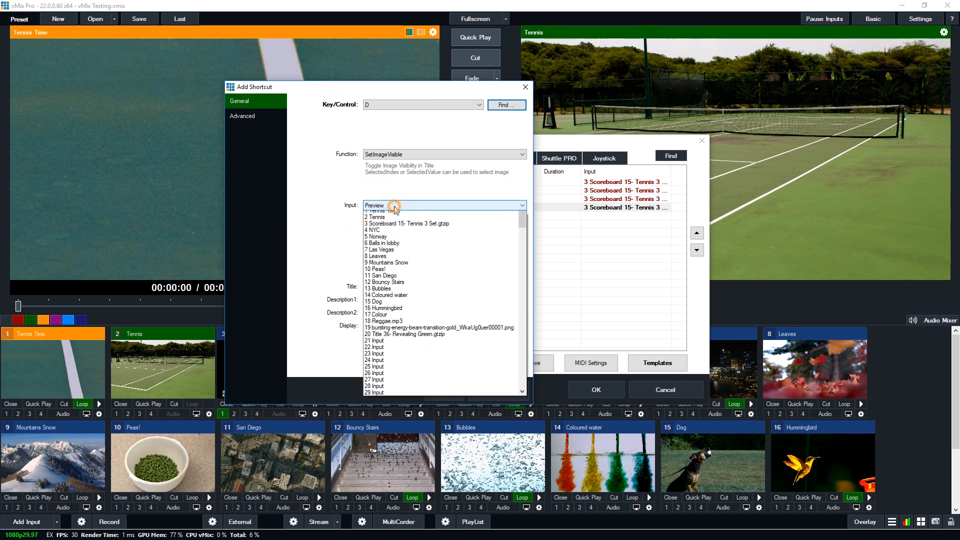
{"action": "left_click", "coordinate": [406, 223]}
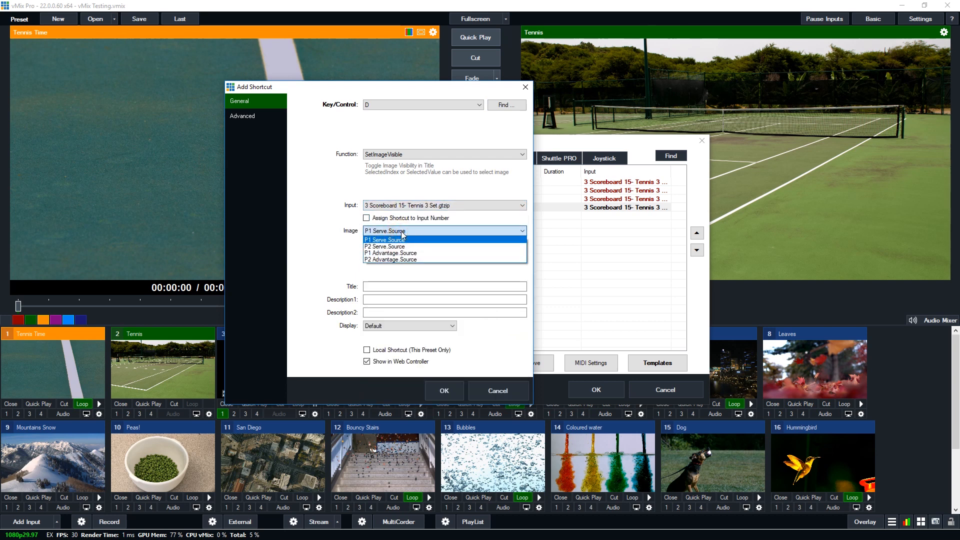
{"action": "left_click", "coordinate": [389, 253]}
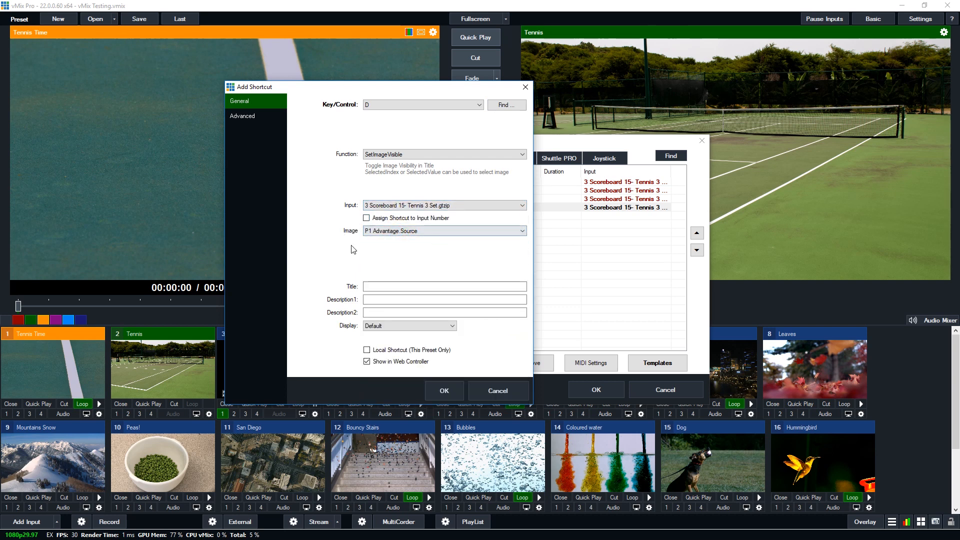
{"action": "left_click", "coordinate": [367, 350]}
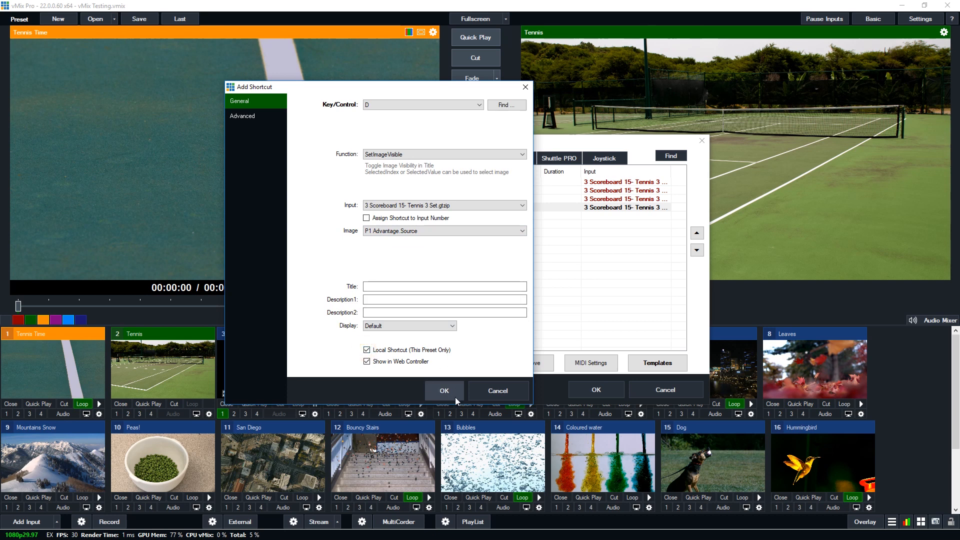
{"action": "left_click", "coordinate": [444, 391]}
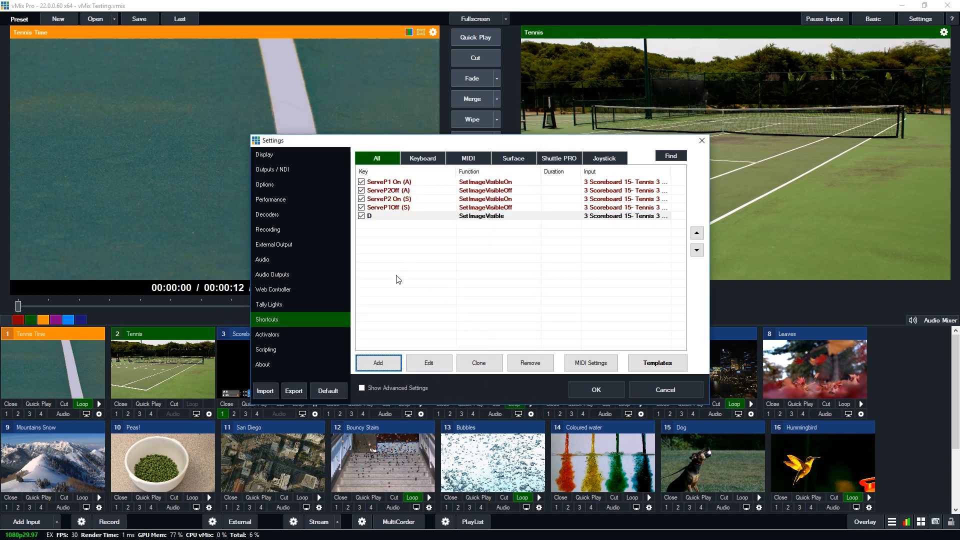
Clone the D shortcut to key F, switch its image to P2 Advantage Source, and save it
{"action": "left_click", "coordinate": [479, 362]}
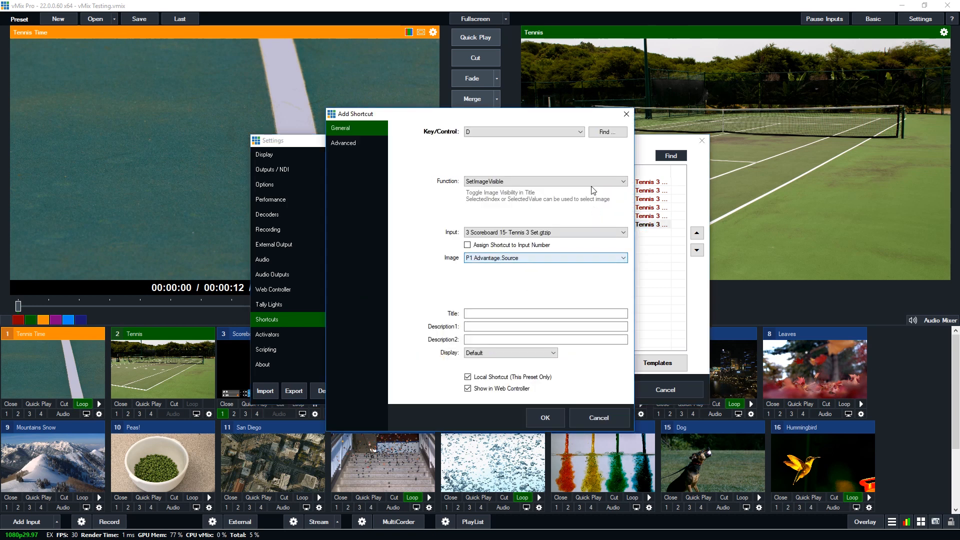
{"action": "left_click", "coordinate": [607, 132]}
{"action": "type", "text": "F"}
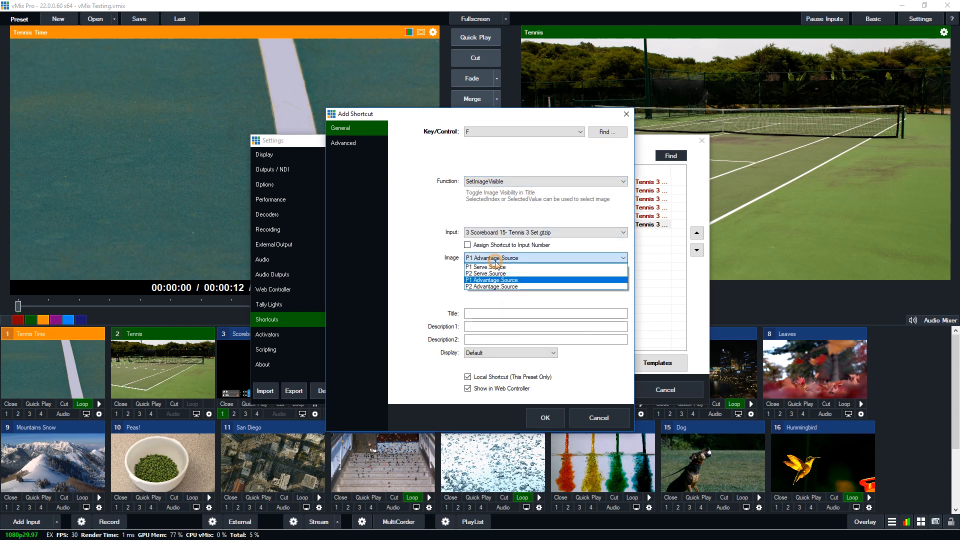
{"action": "left_click", "coordinate": [491, 287]}
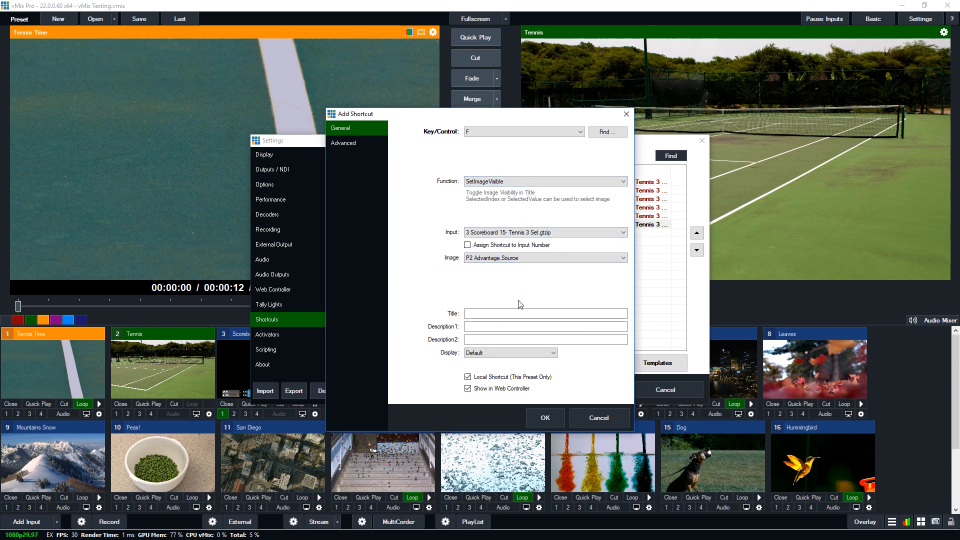
{"action": "left_click", "coordinate": [544, 420]}
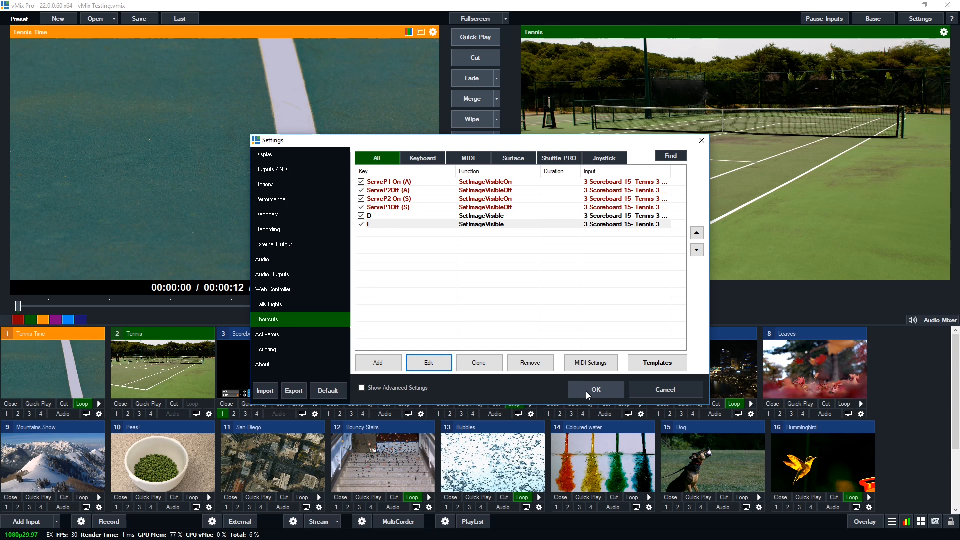
Confirm the Settings window with OK to apply the six shortcuts
{"action": "left_click", "coordinate": [594, 390]}
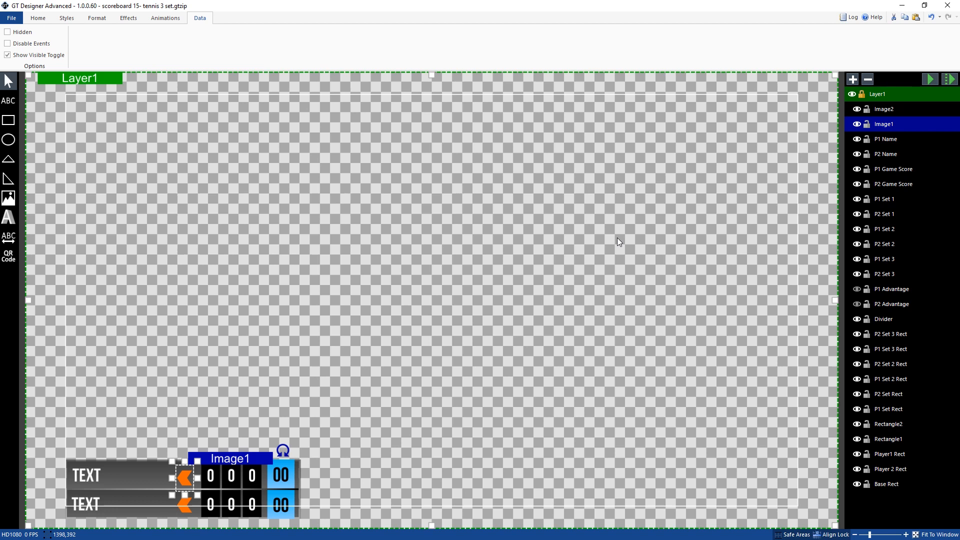
{"action": "mouse_move", "coordinate": [789, 239]}
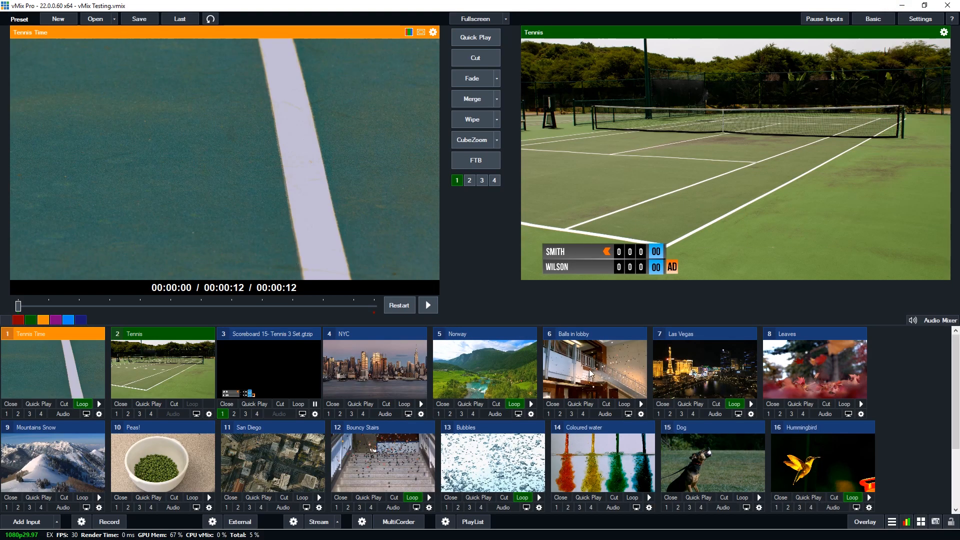
{"action": "mouse_move", "coordinate": [598, 271]}
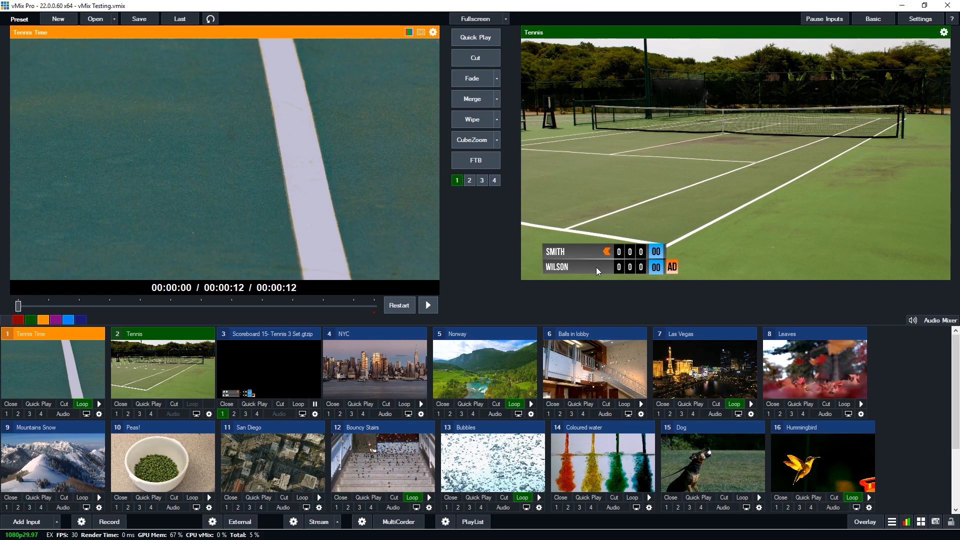
{"action": "mouse_move", "coordinate": [567, 300]}
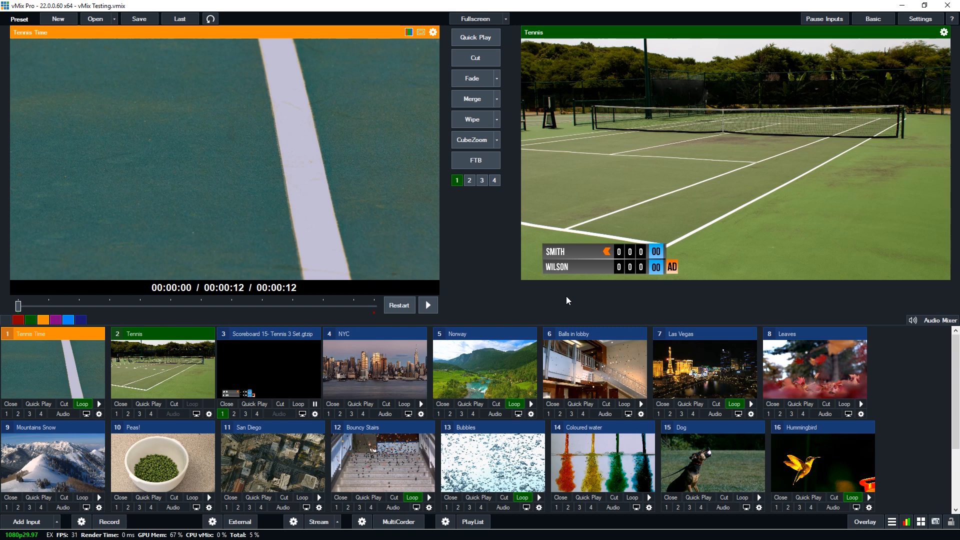
{"action": "mouse_move", "coordinate": [755, 294]}
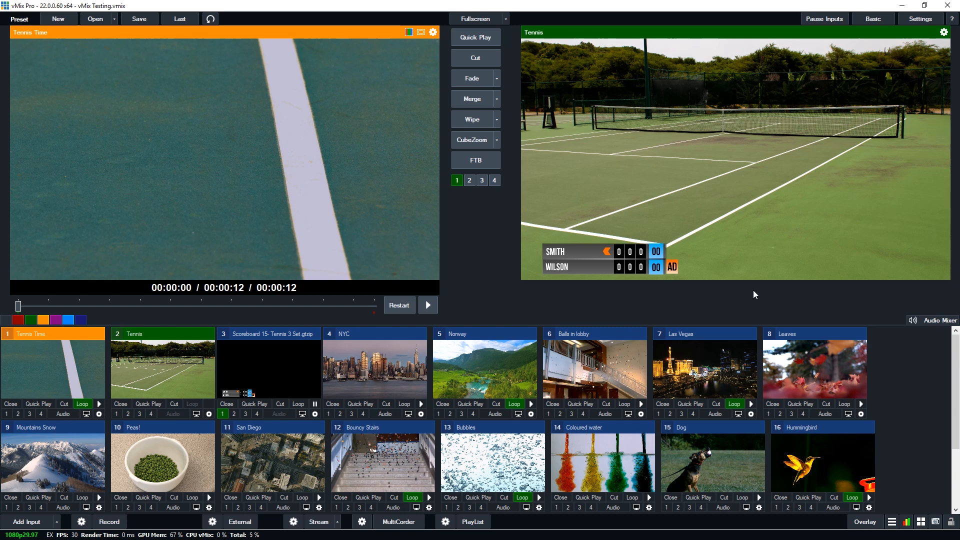
{"action": "mouse_move", "coordinate": [741, 301]}
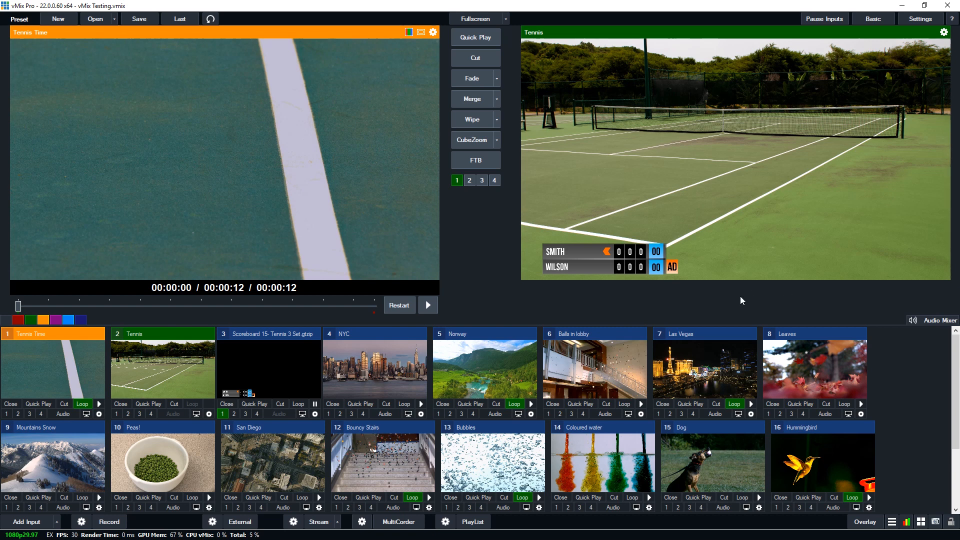